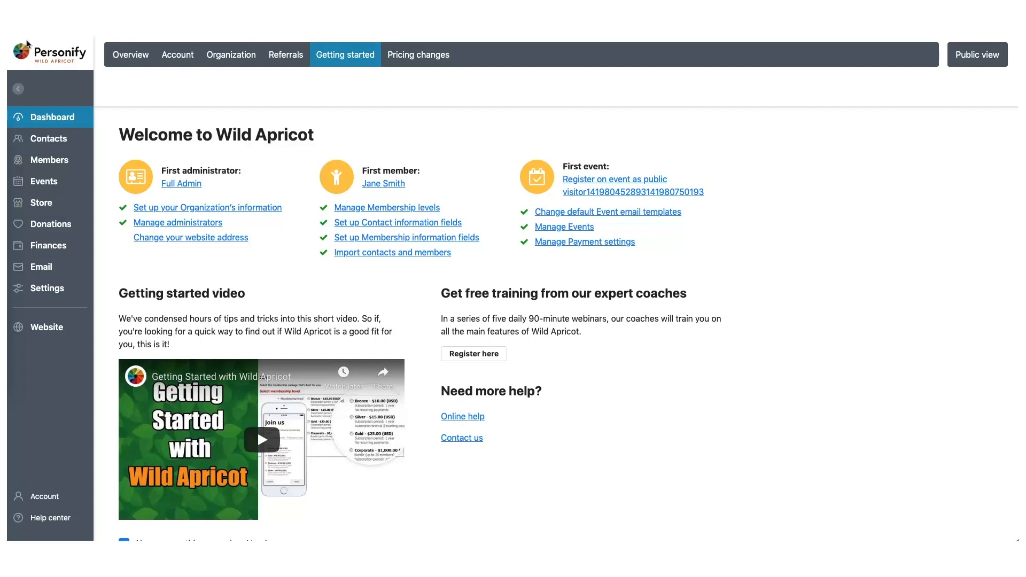
Step: Go to the membership levels list under Members, showing the two sample levels
click(49, 160)
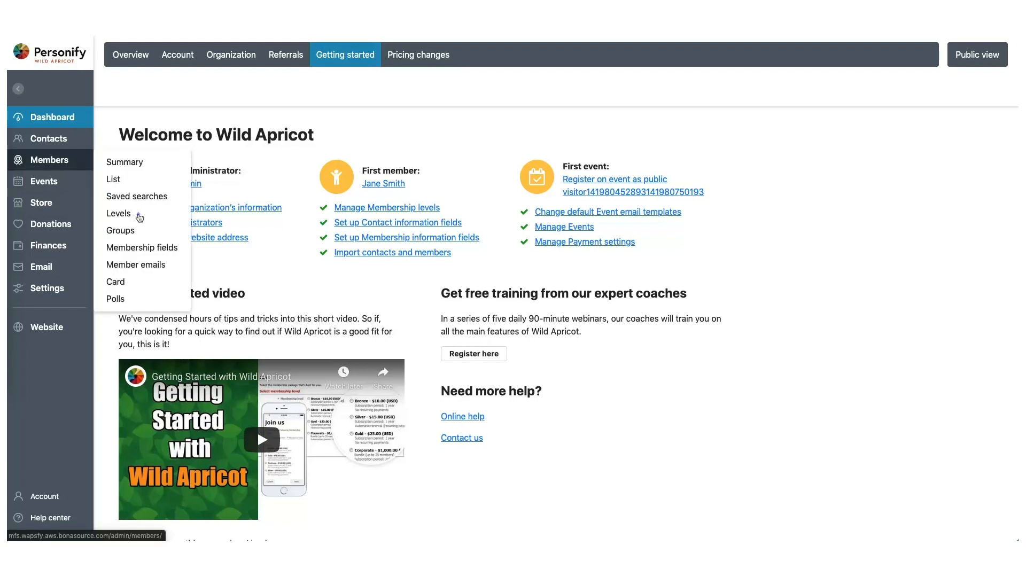
click(118, 213)
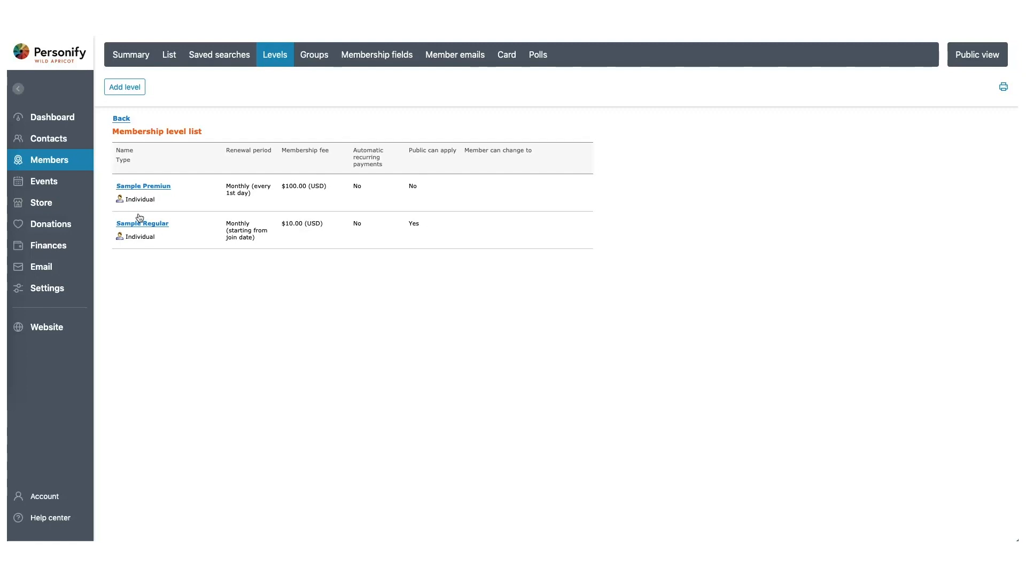
mouse_move(122, 192)
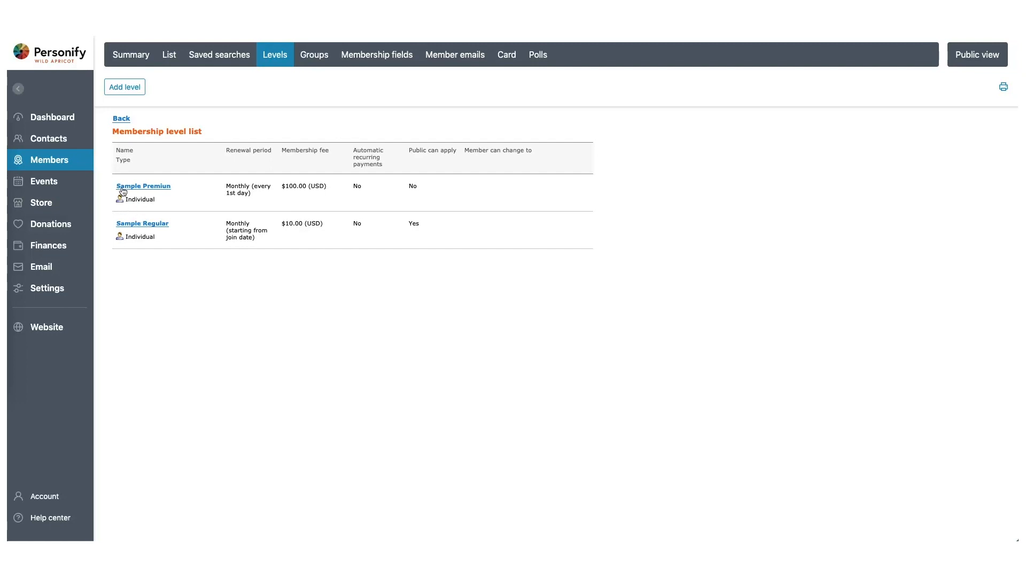
Step: Add a Family level: bundle of up to 5 members, $50 fee, public can apply
click(125, 87)
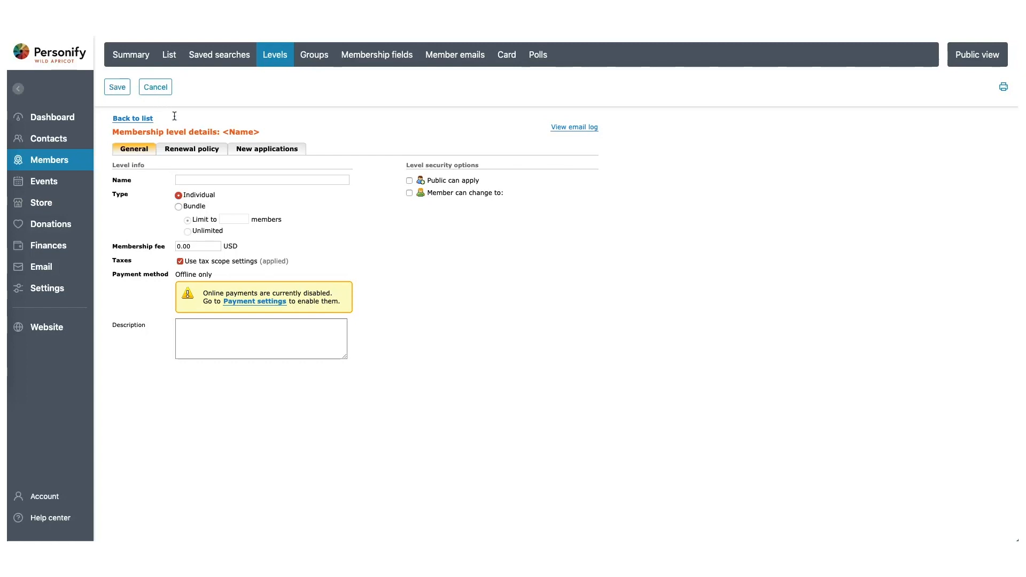
text(Family)
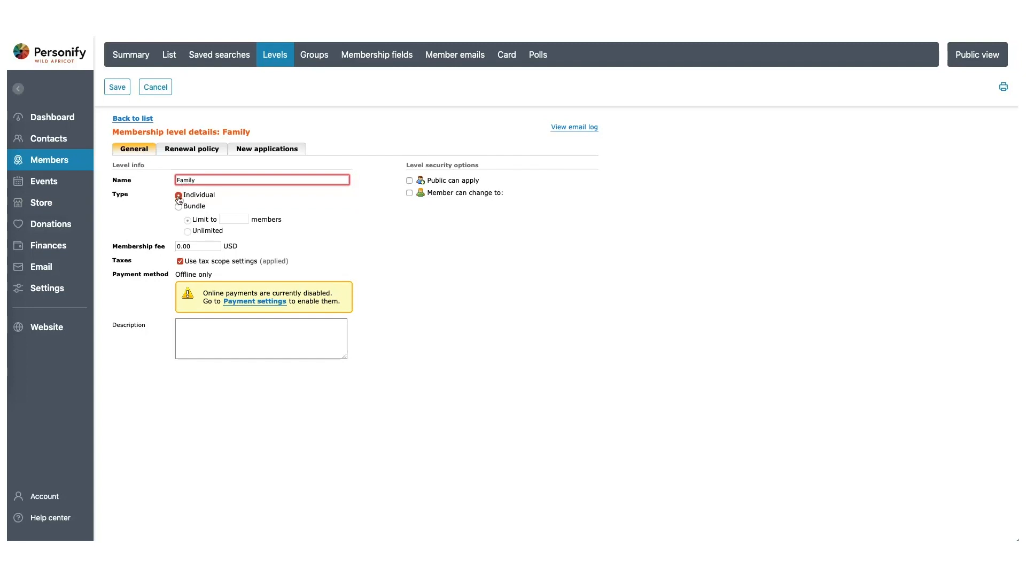
click(179, 207)
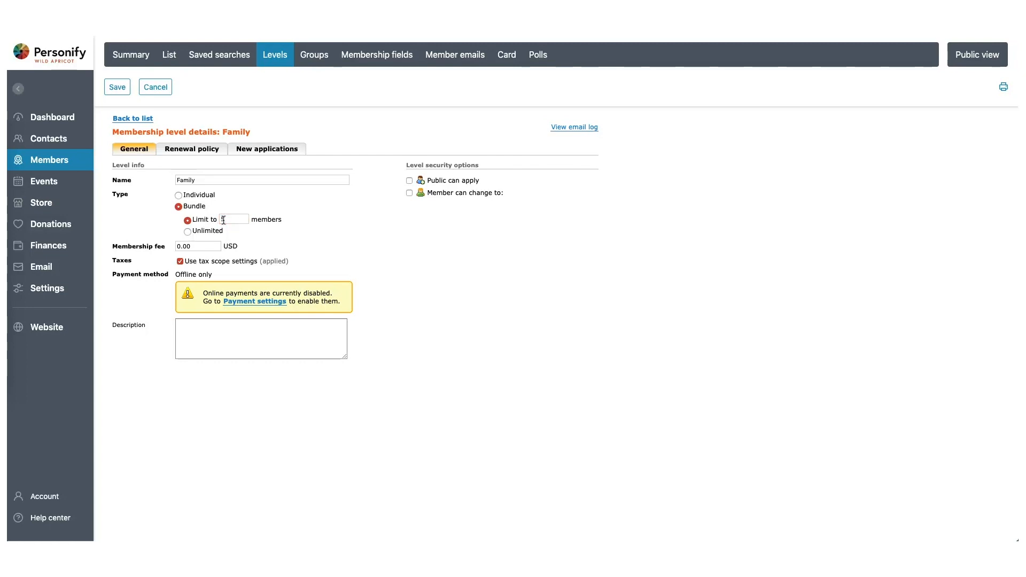
text(50)
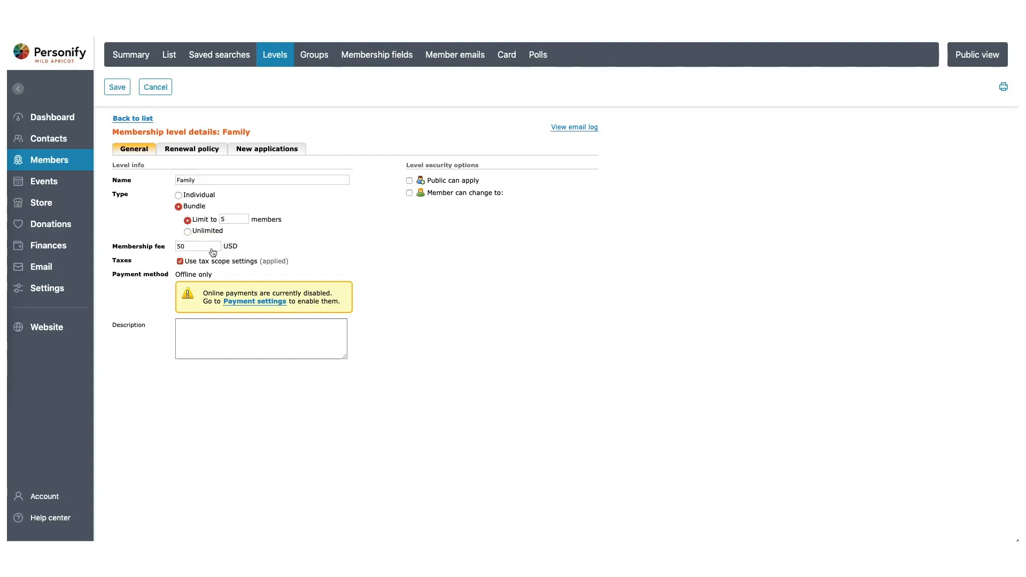
click(409, 179)
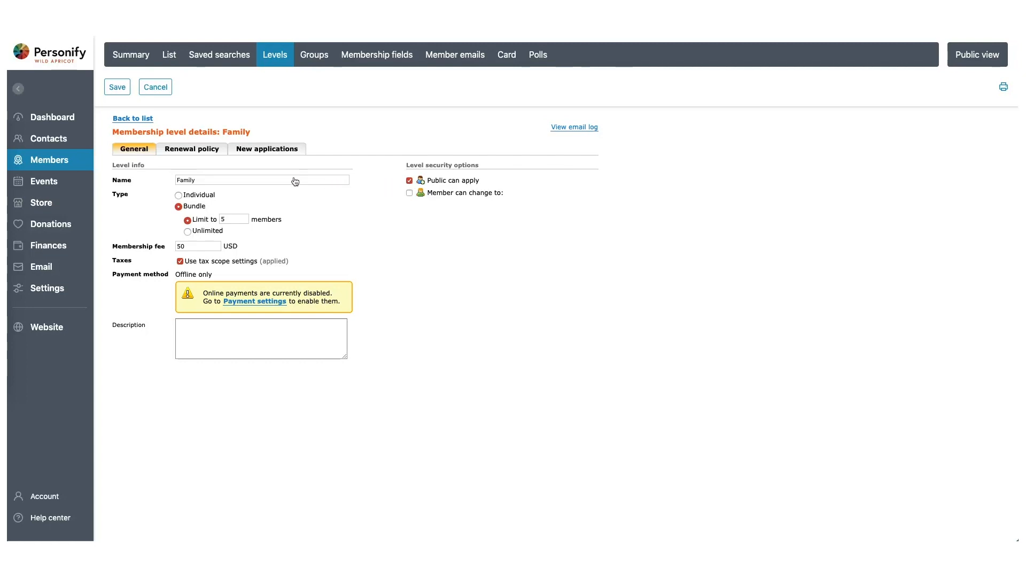
Step: Set Family renewal to every 1 year, generate and email invoice, remind bundle administrator
click(191, 149)
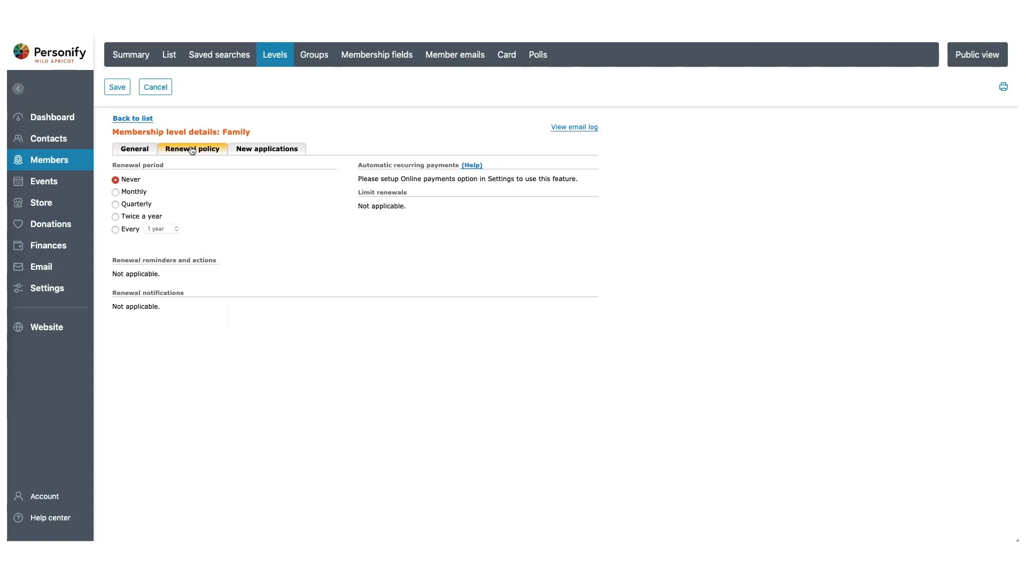
mouse_move(167, 151)
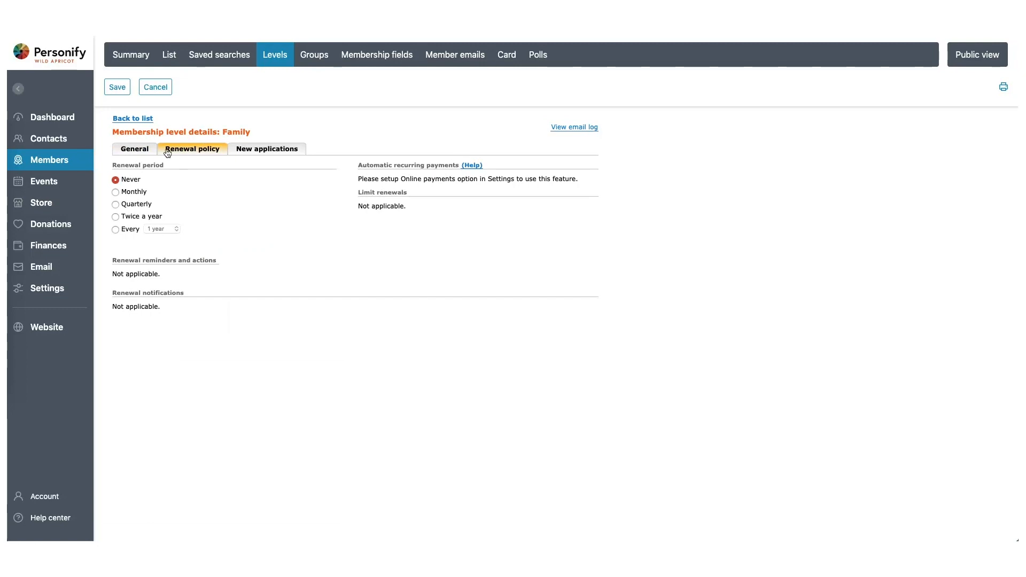
click(116, 229)
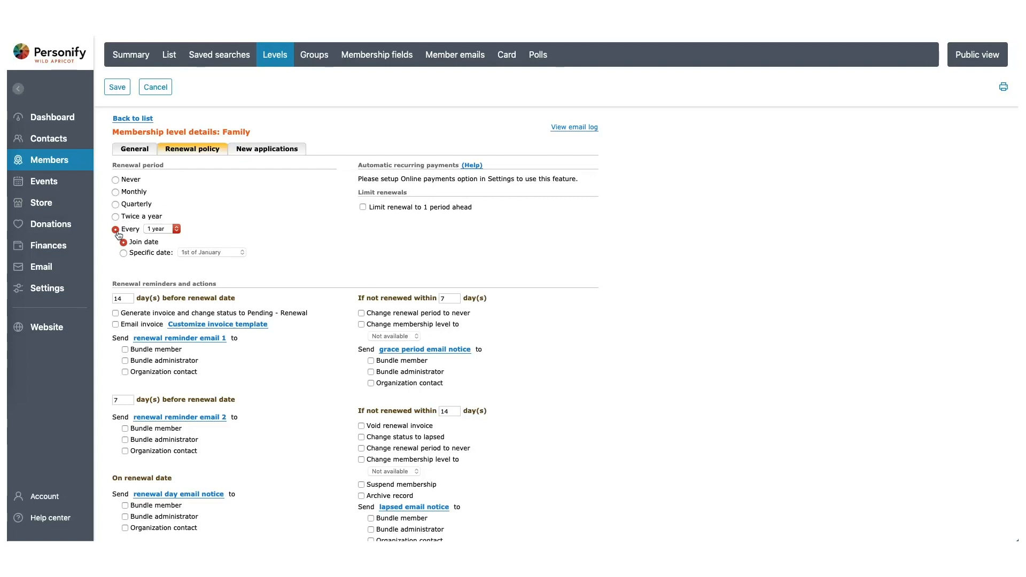
click(115, 314)
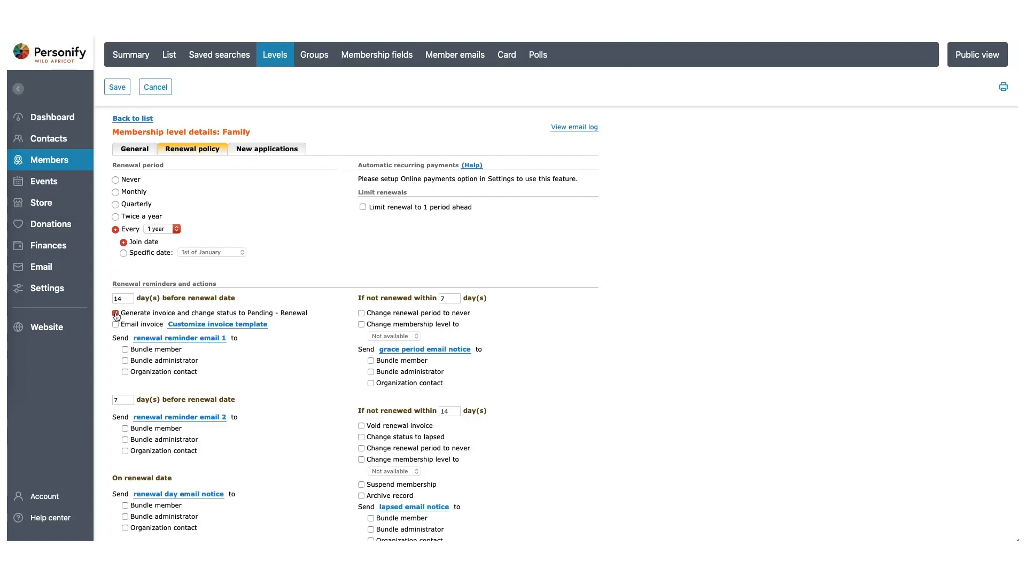
click(116, 313)
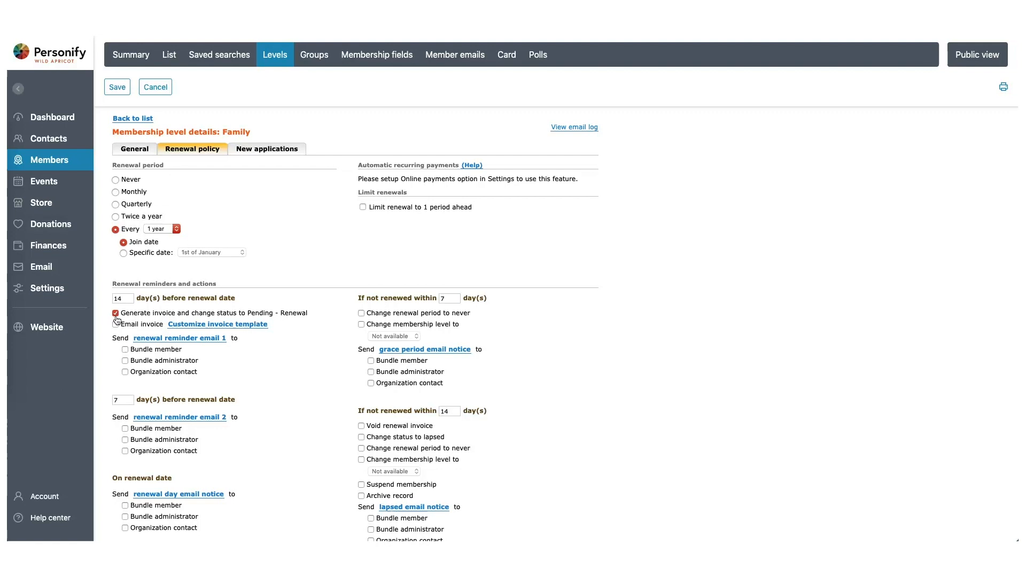
click(115, 325)
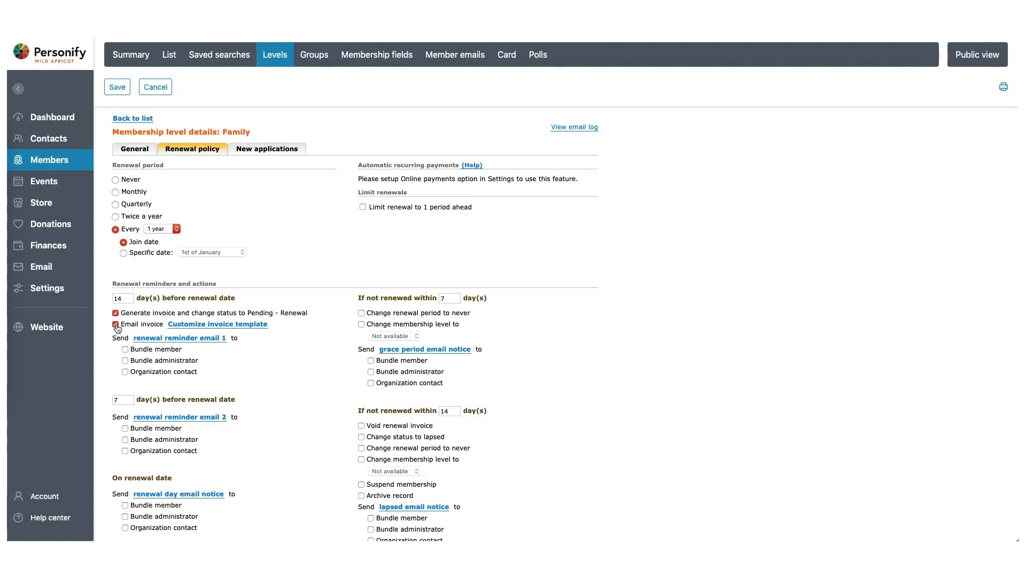
click(124, 361)
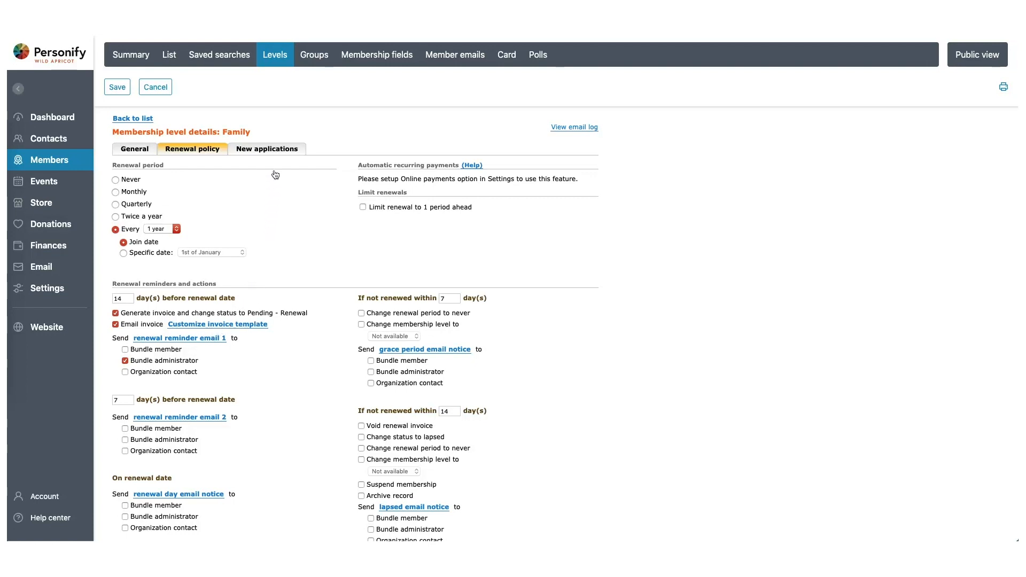
Step: Review the new applications settings and save the Family level
click(267, 149)
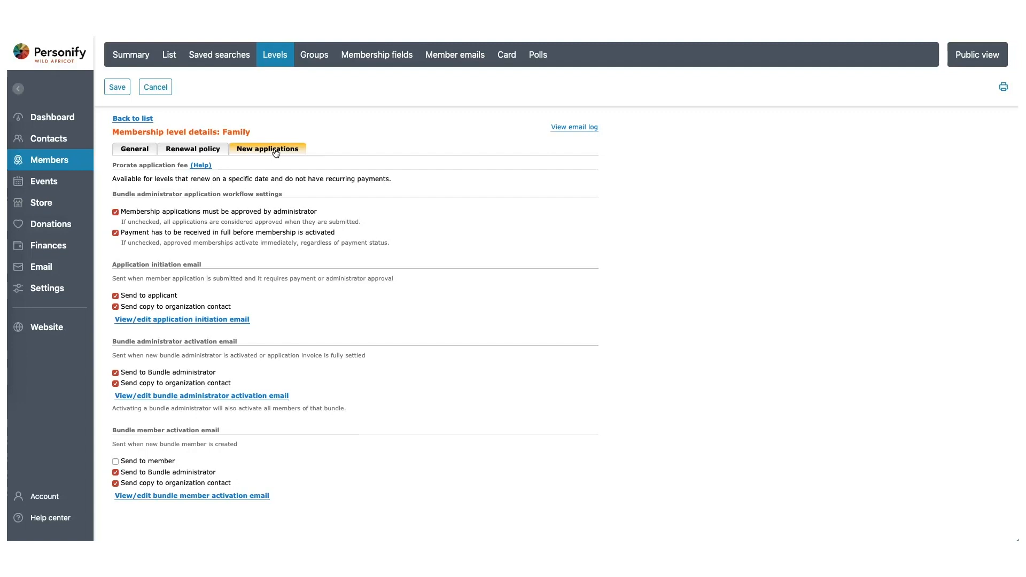
click(133, 117)
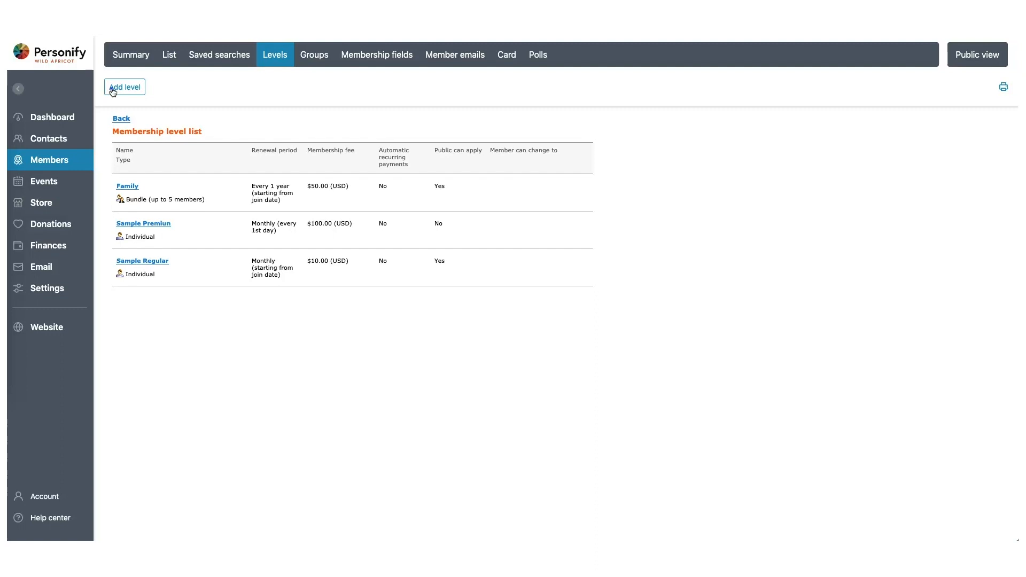
Step: Add a Single level for individuals at $12, public can apply
click(124, 88)
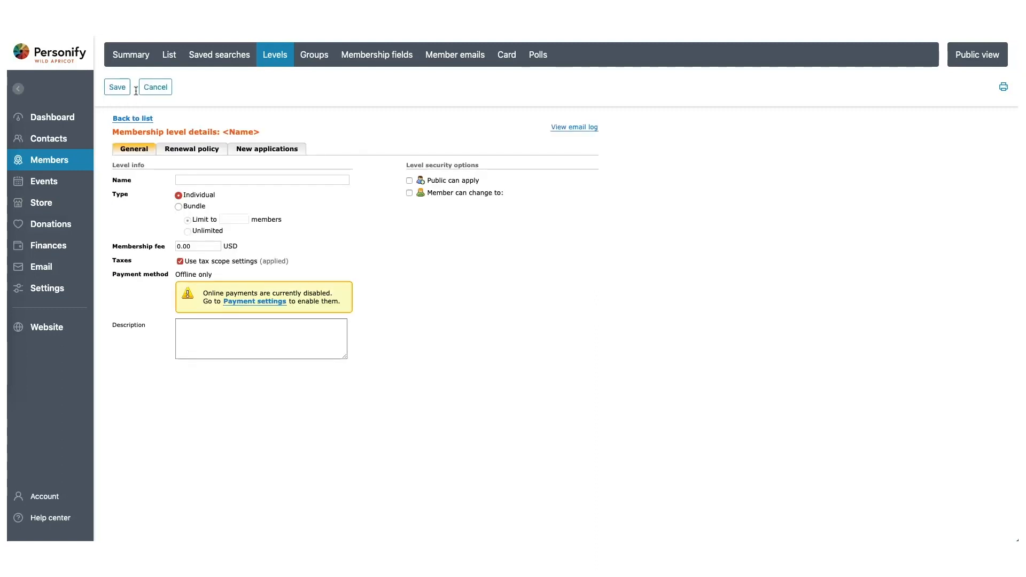
text(Single)
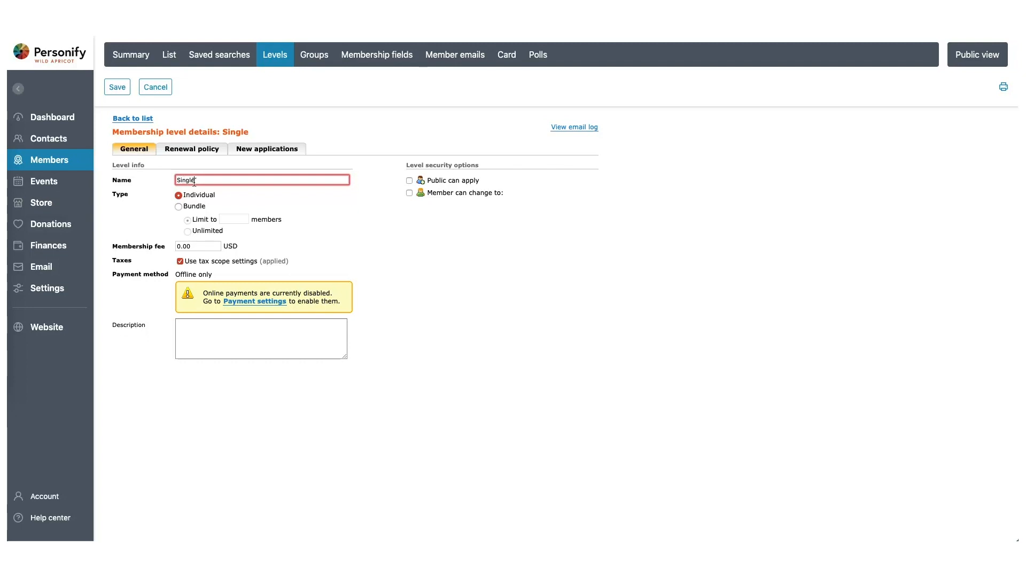
text(12)
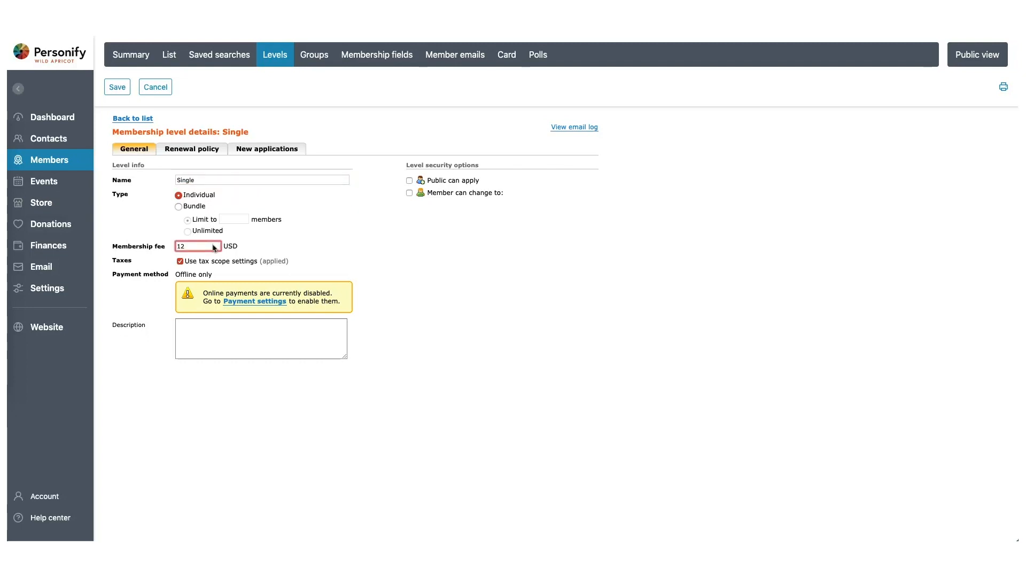
mouse_move(296, 250)
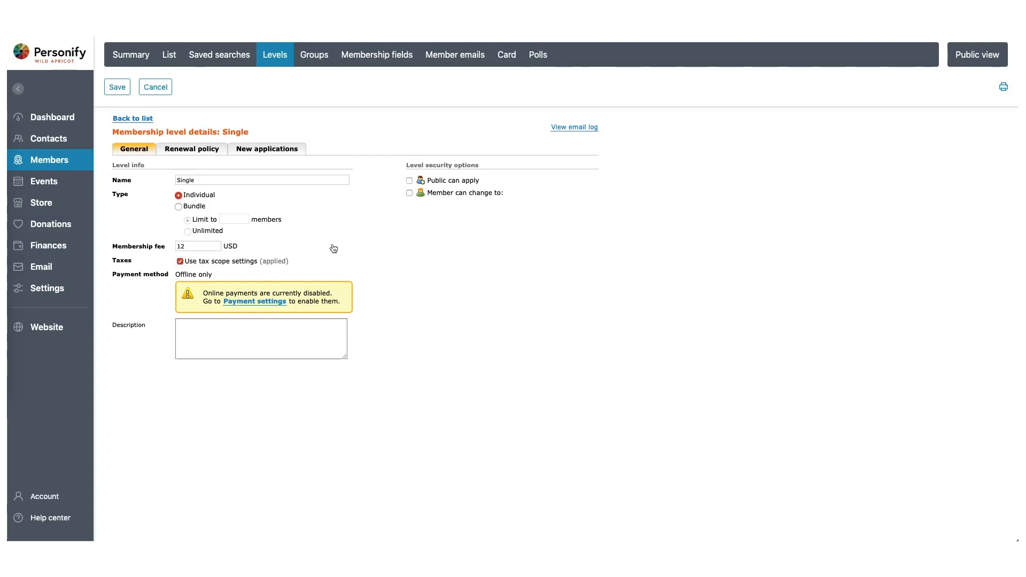
click(409, 179)
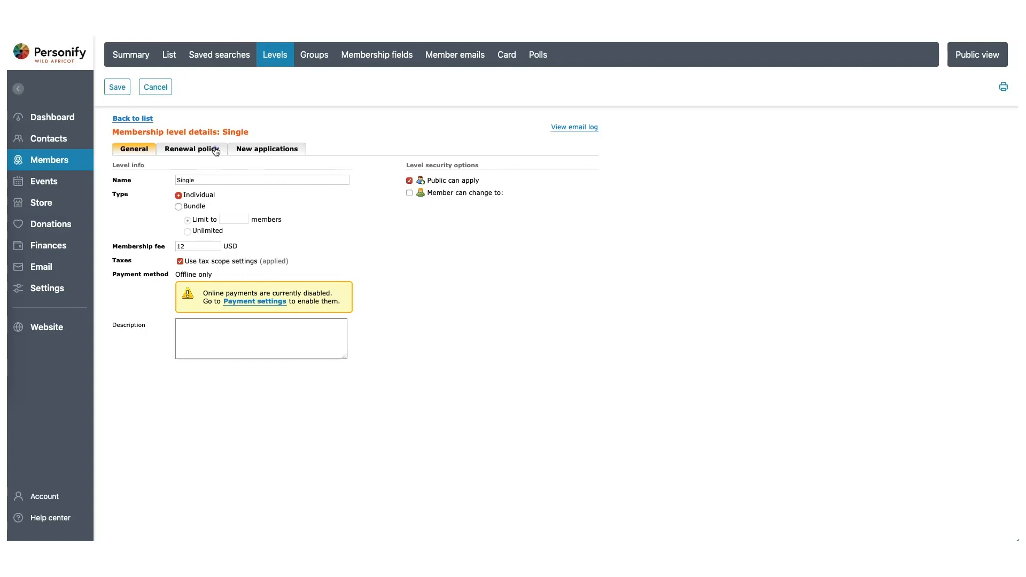
Step: Set Single renewal to every 1 year and save the level
click(192, 149)
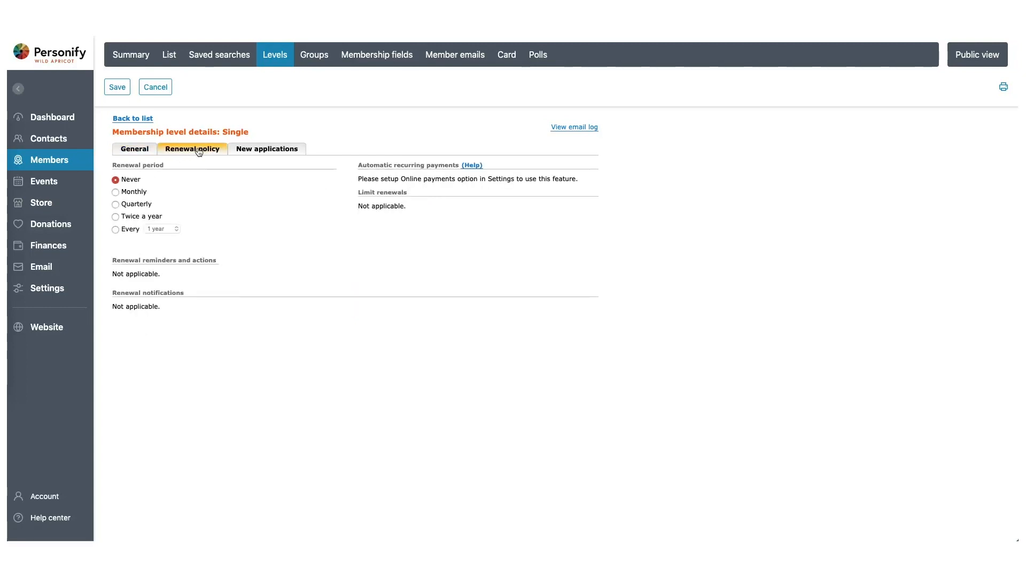
click(115, 228)
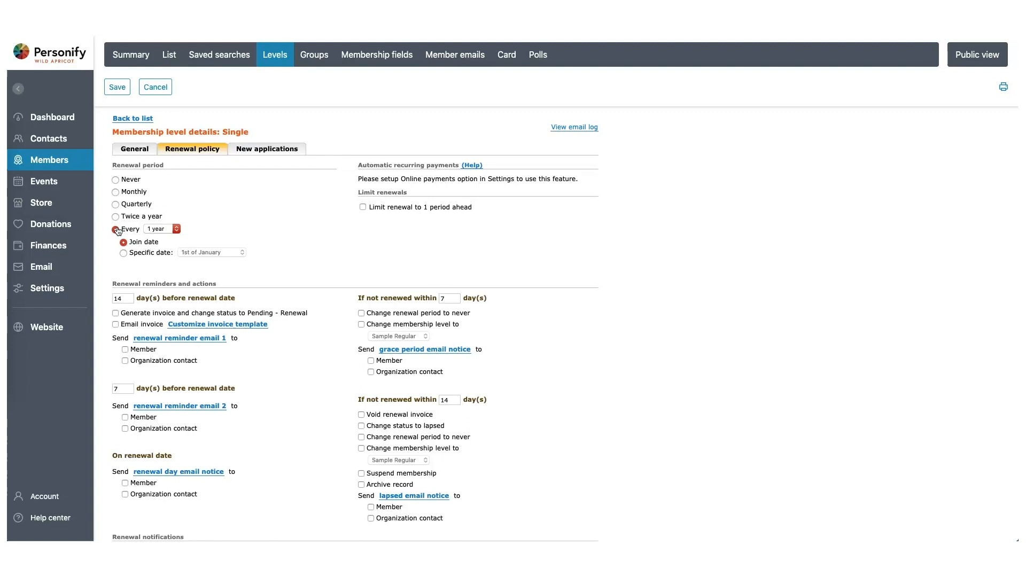
click(133, 117)
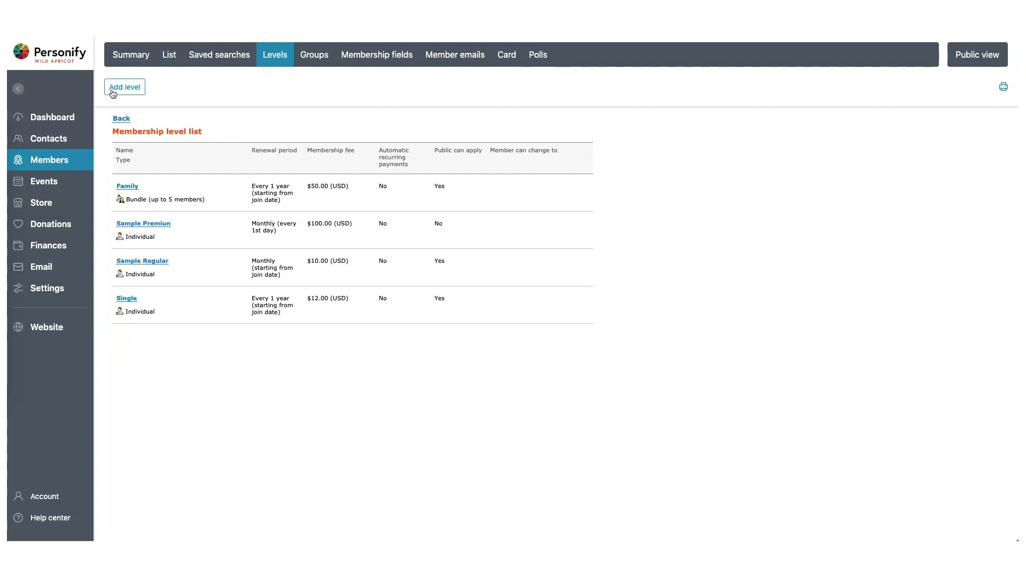
mouse_move(75, 110)
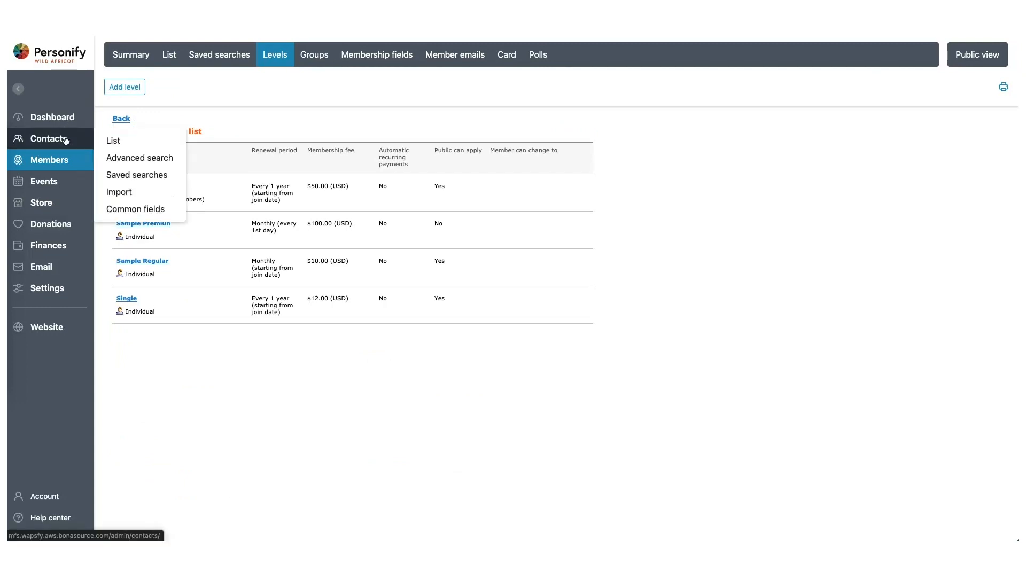
Step: Go to the common contact fields page under Contacts
click(137, 210)
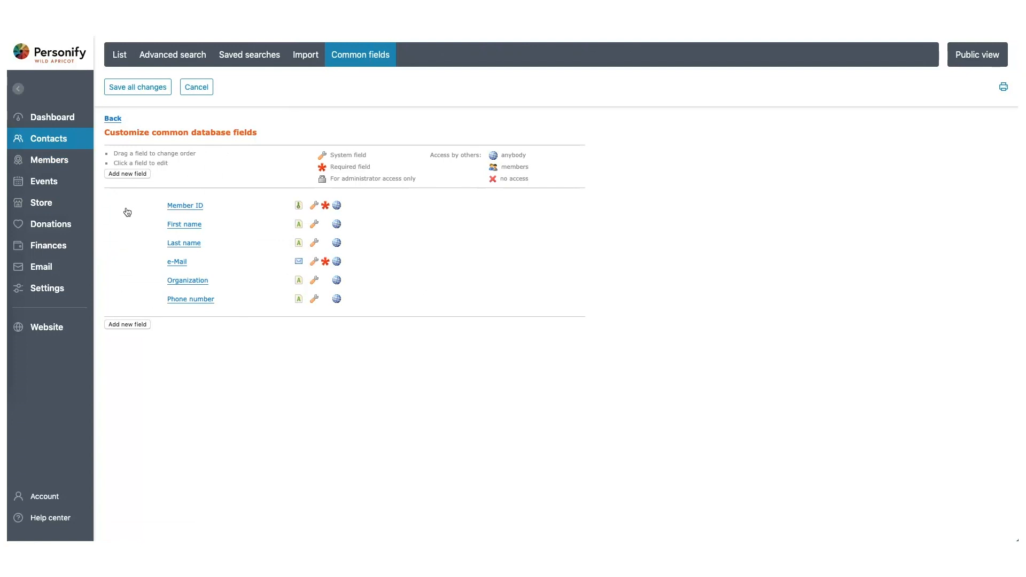
mouse_move(123, 216)
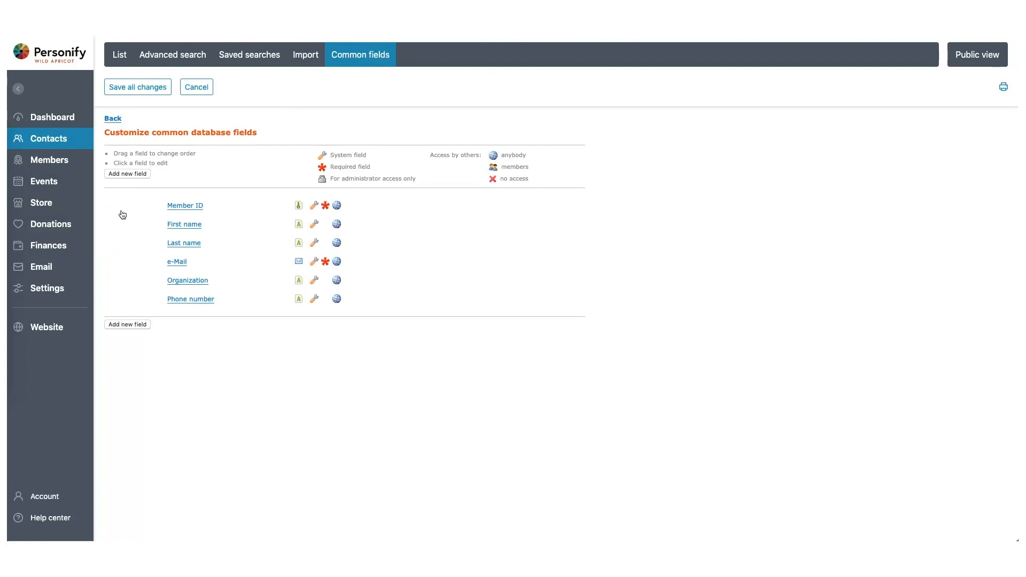
Step: Add a Birth Date contact field of Date type, visible to members
click(127, 173)
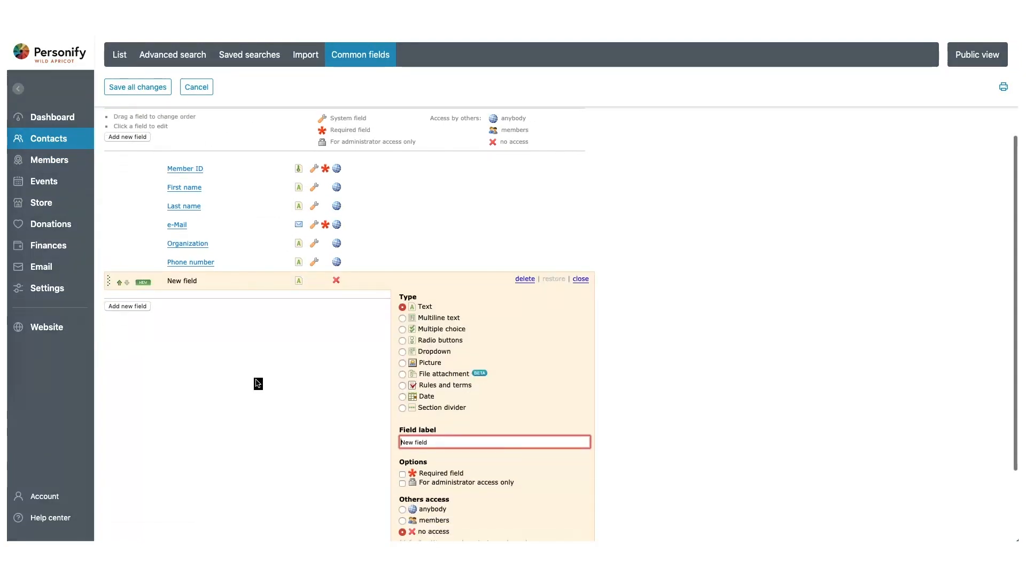
scroll(down, 3)
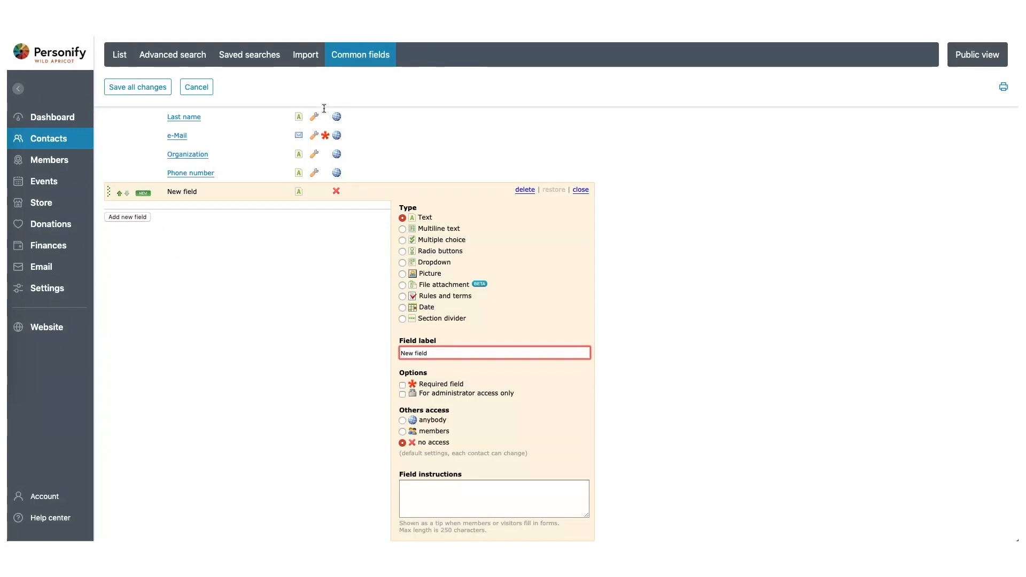
text(Birth Date)
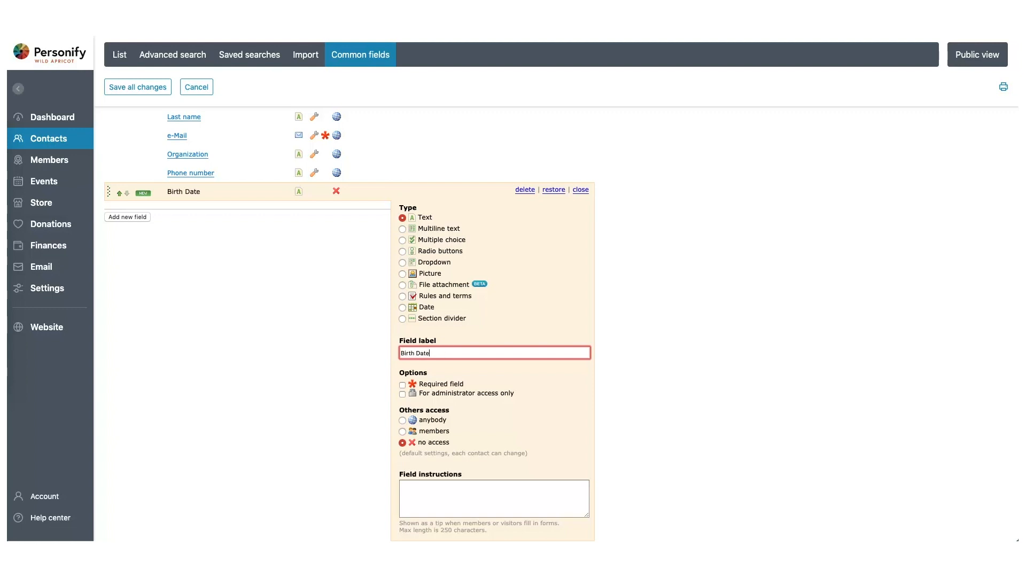
mouse_move(443, 356)
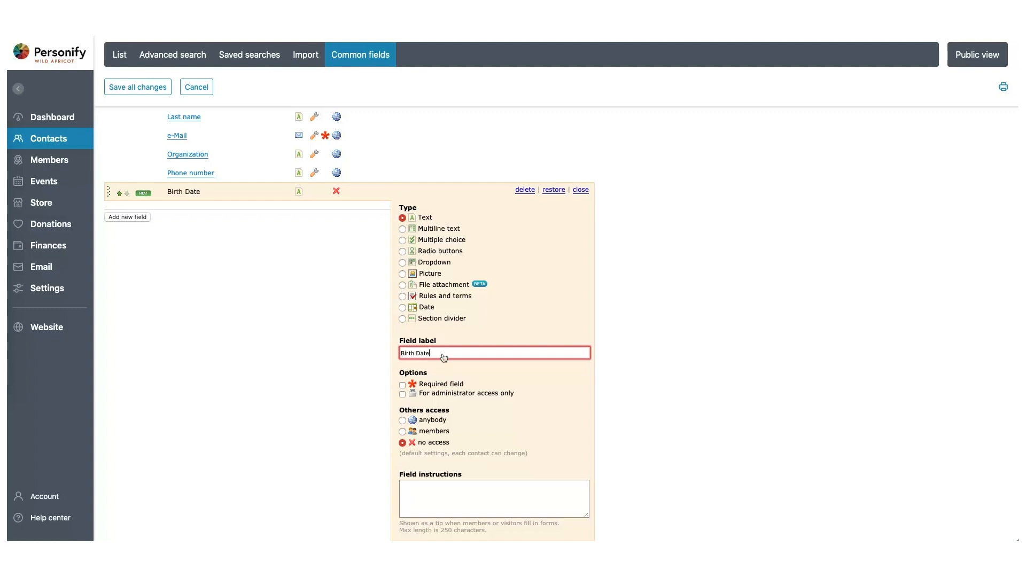
click(402, 308)
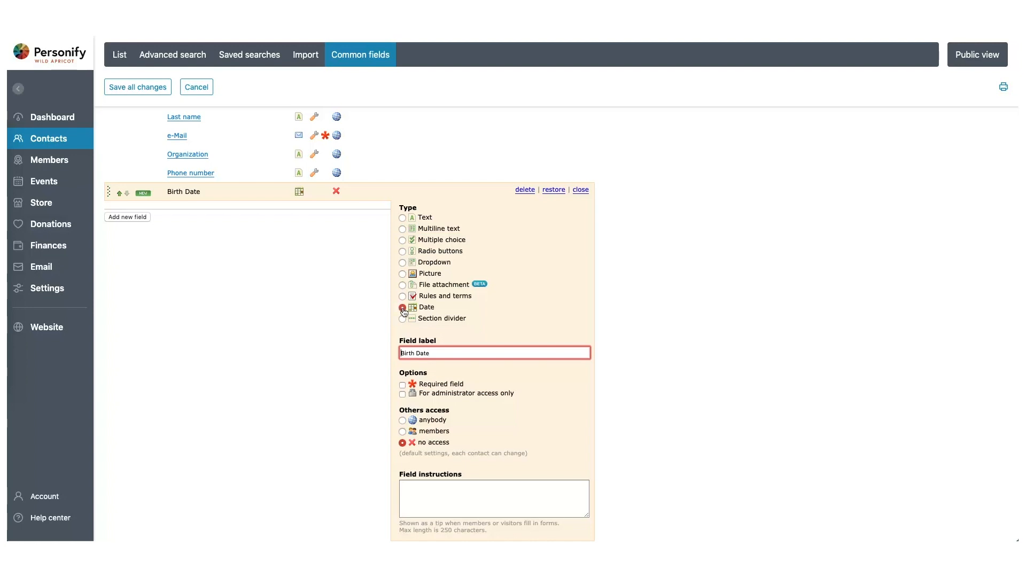
click(402, 307)
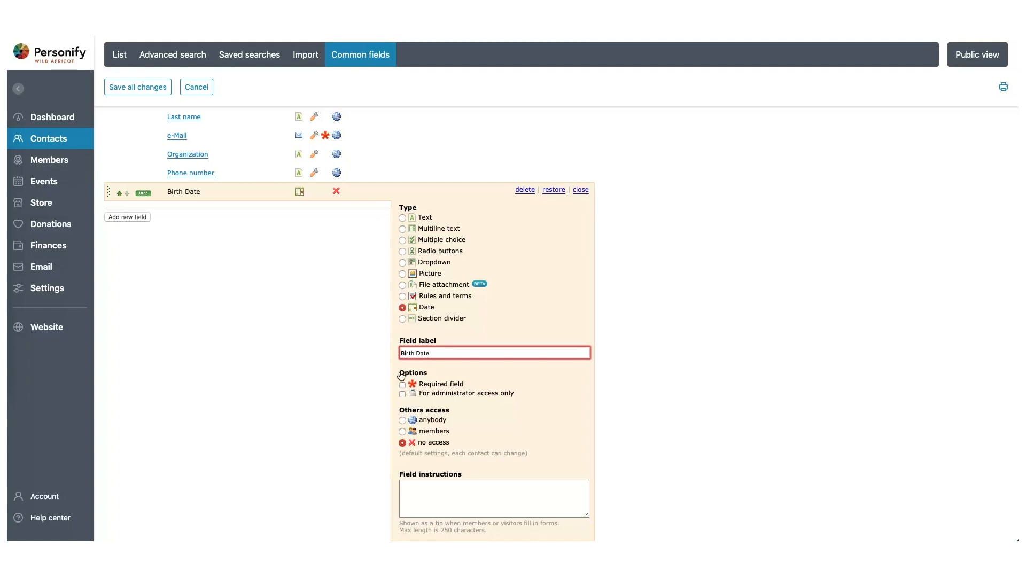
click(402, 430)
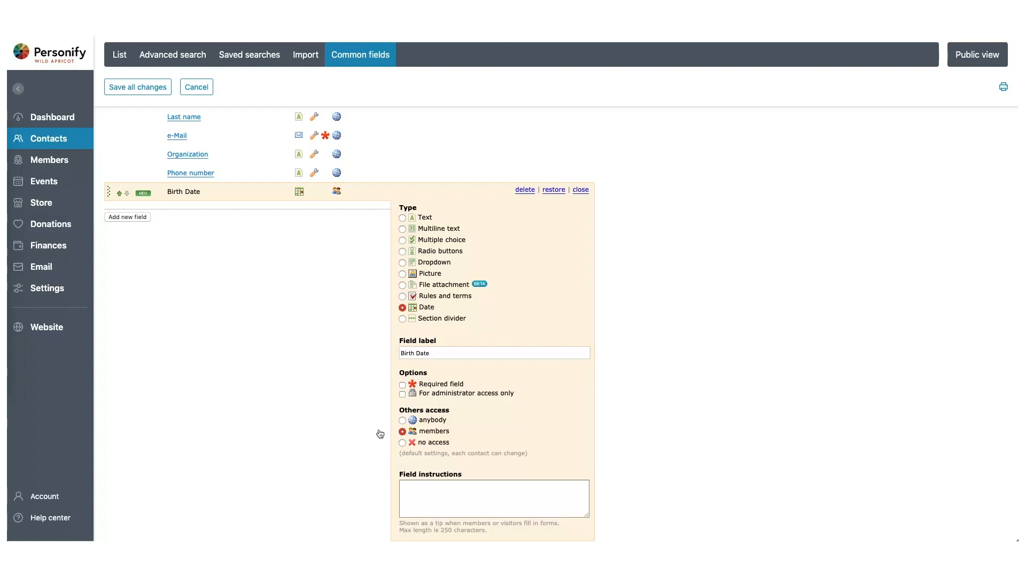
mouse_move(146, 284)
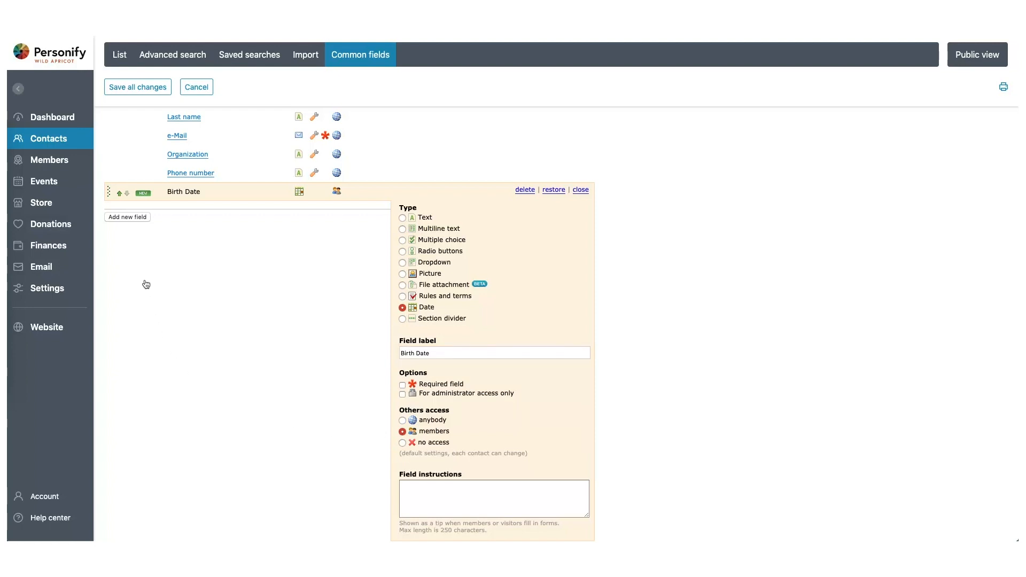
Step: Add a required radio-button field 'Do you like pizza?' with its choices and save all changes
click(127, 217)
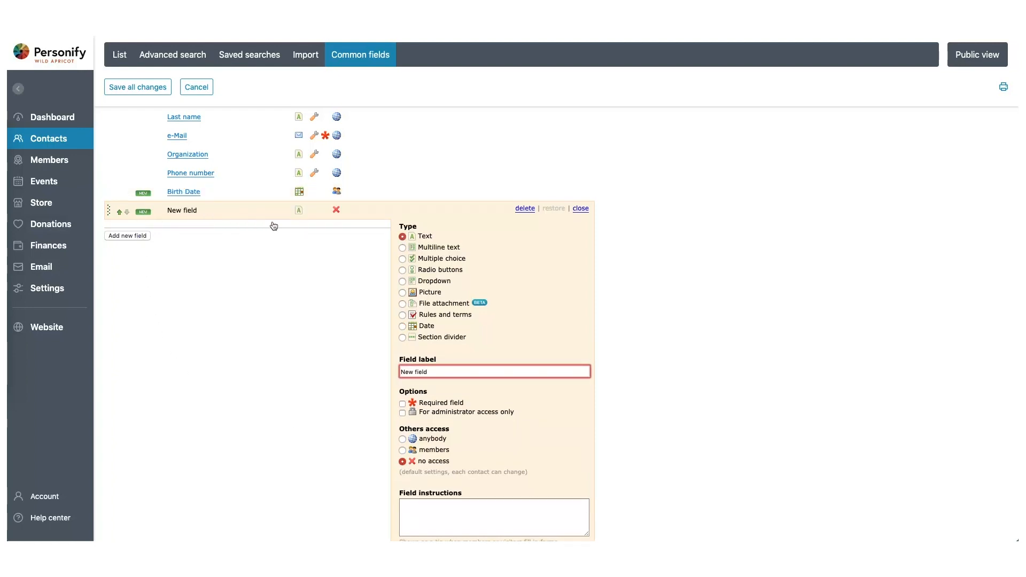
click(402, 269)
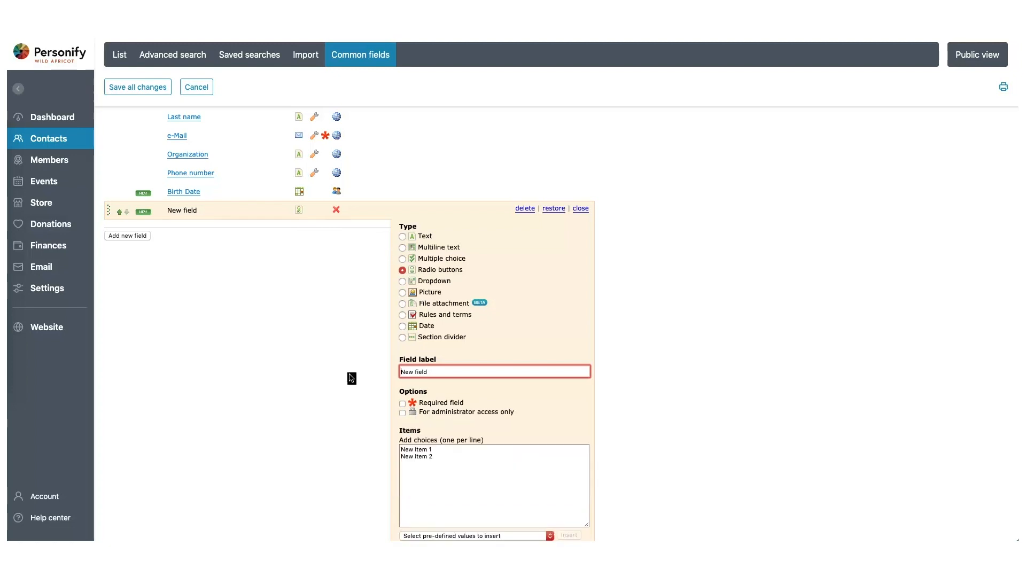
scroll(down, 3)
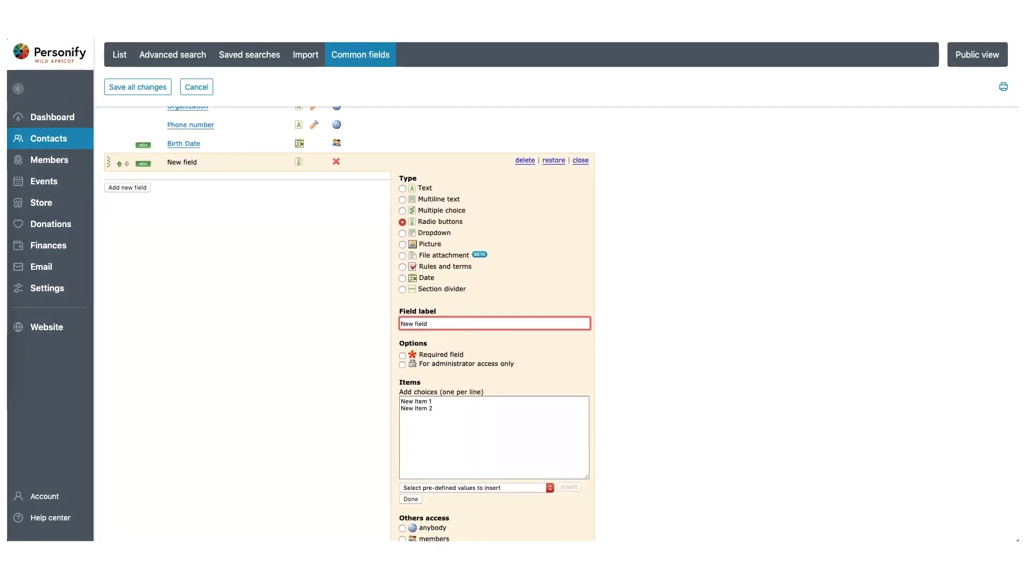
click(445, 323)
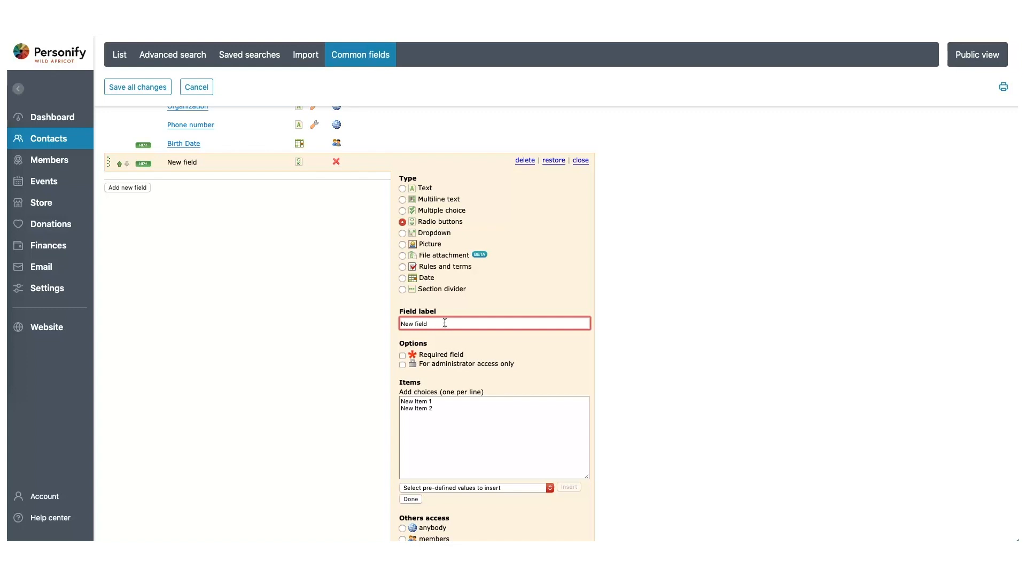
text(Do you like)
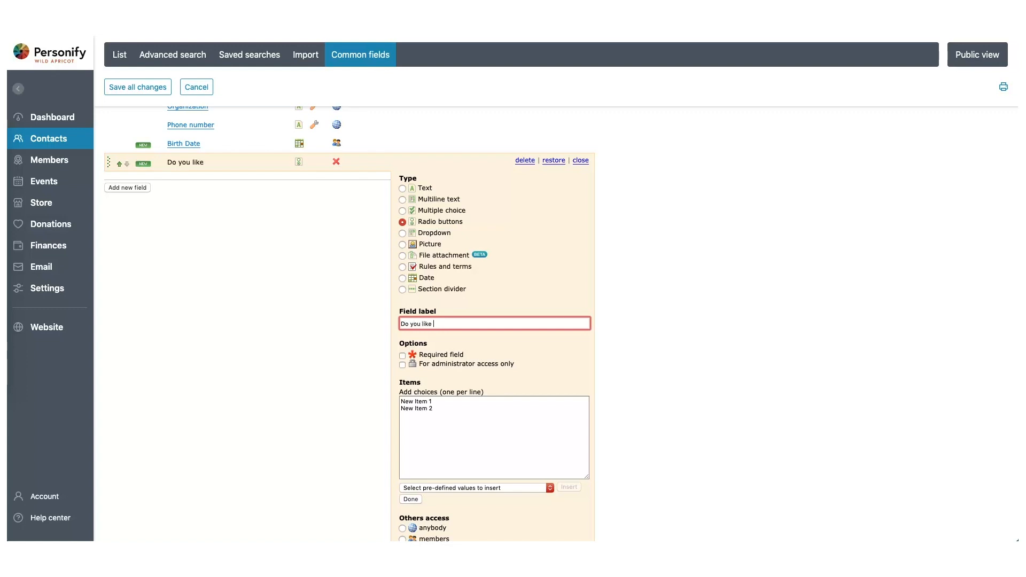
text(pizza?)
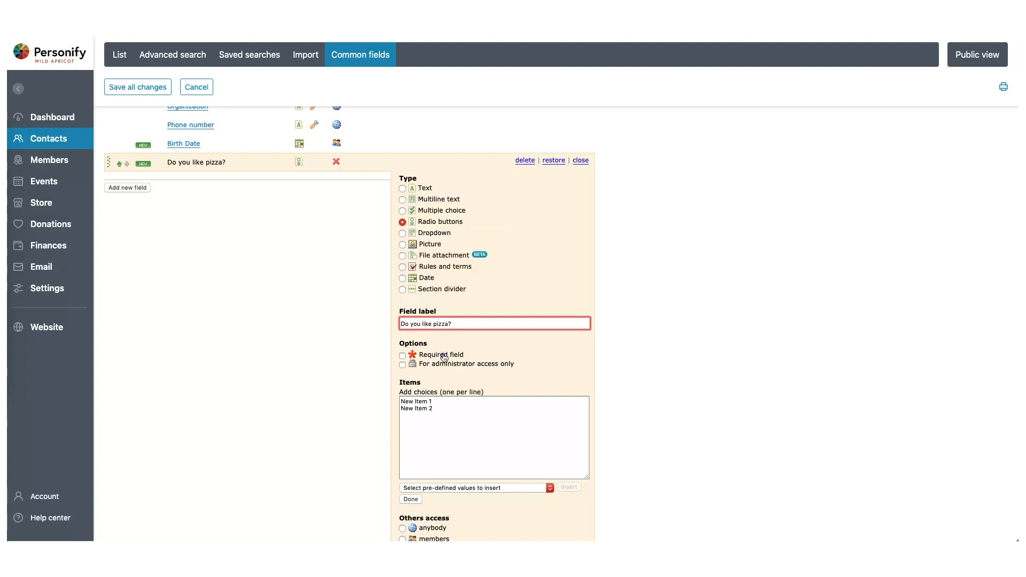
click(402, 355)
text(Y)
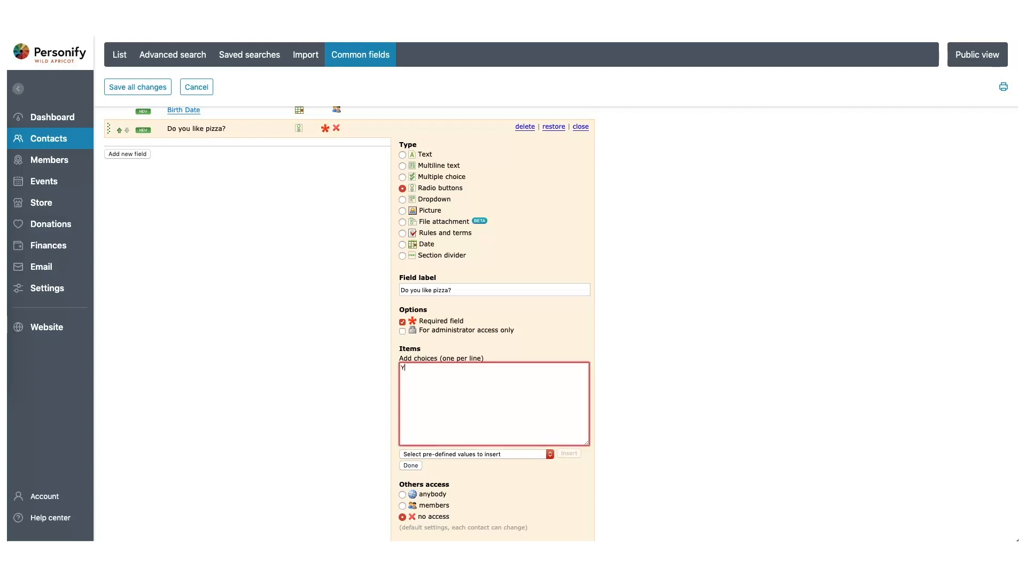
text(es)
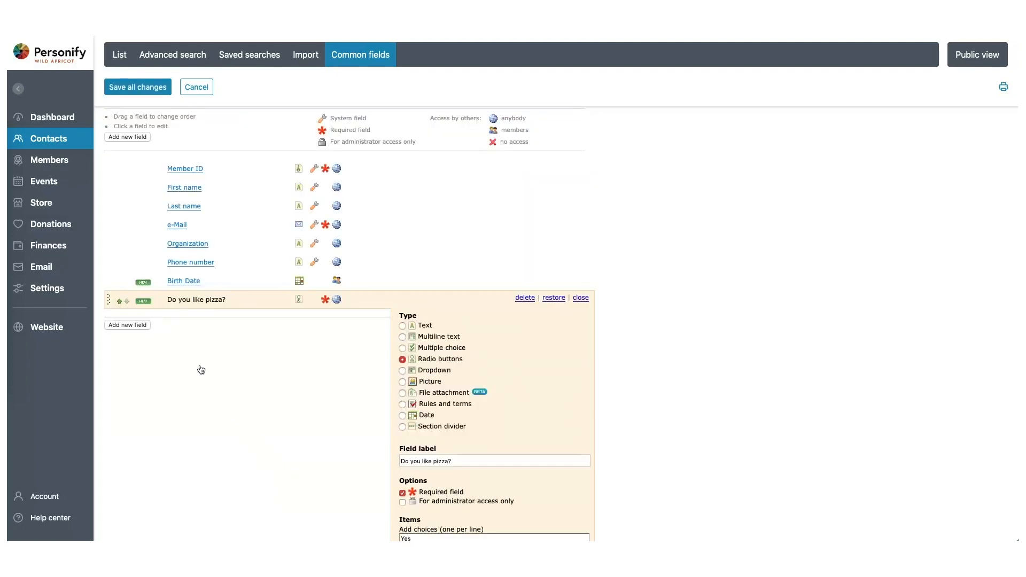
click(580, 297)
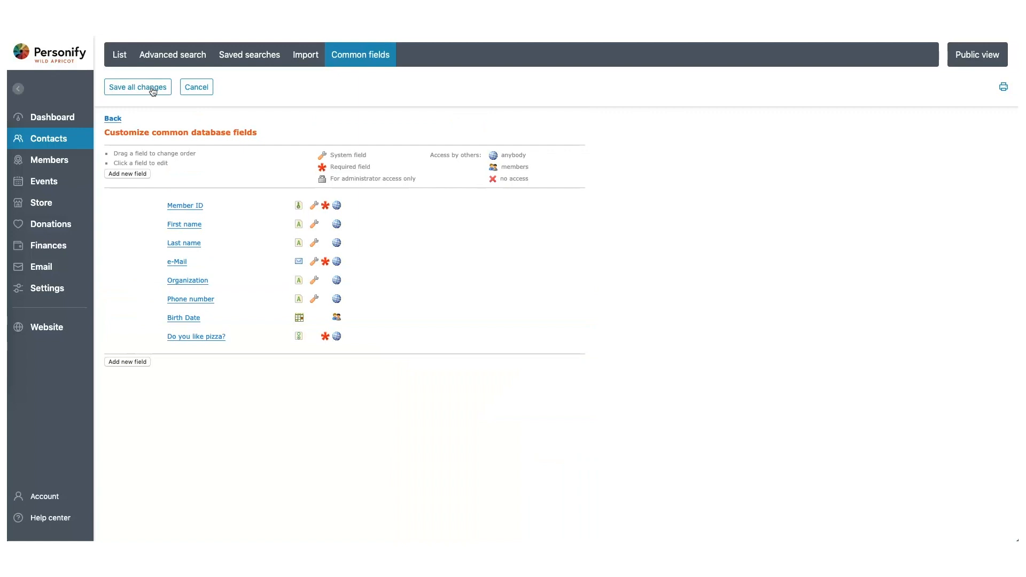
mouse_move(73, 167)
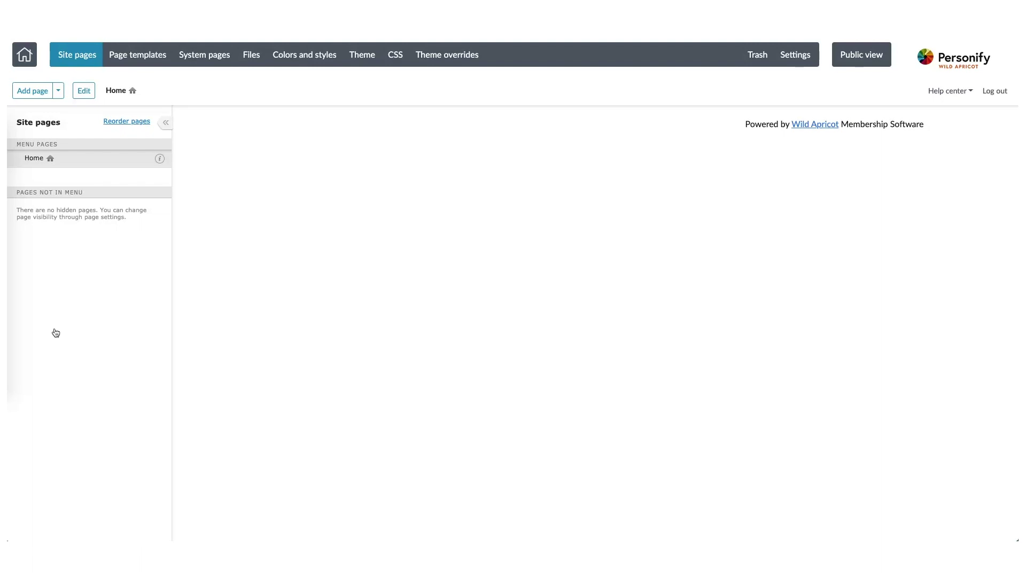
mouse_move(88, 175)
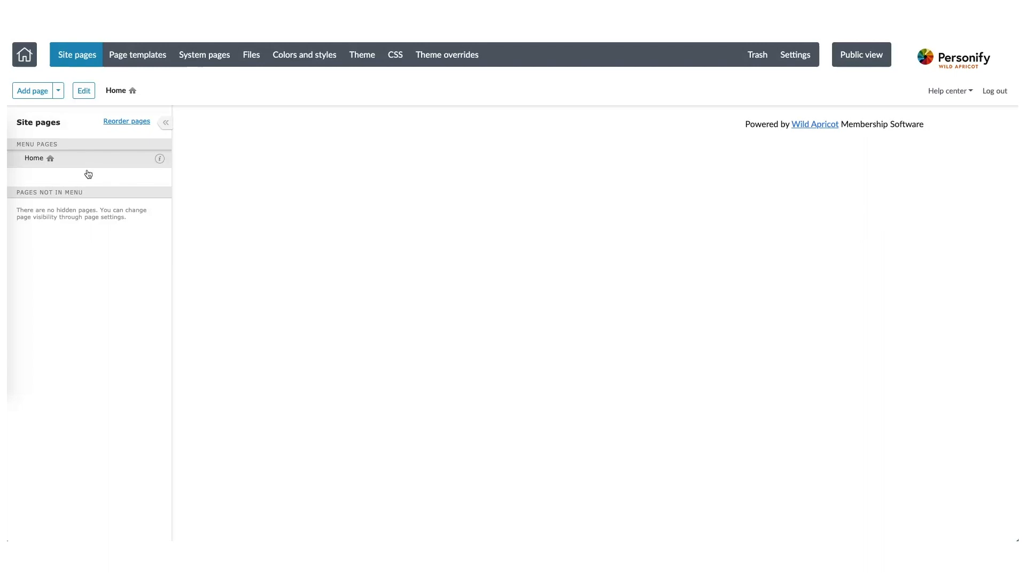
Step: Select the Home page in the website's site pages
click(83, 90)
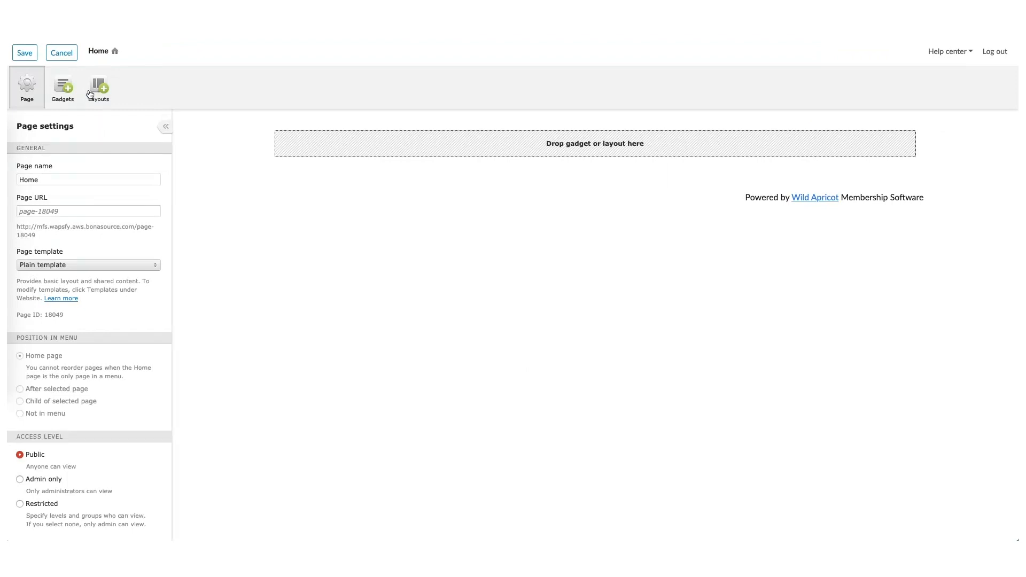
mouse_move(64, 95)
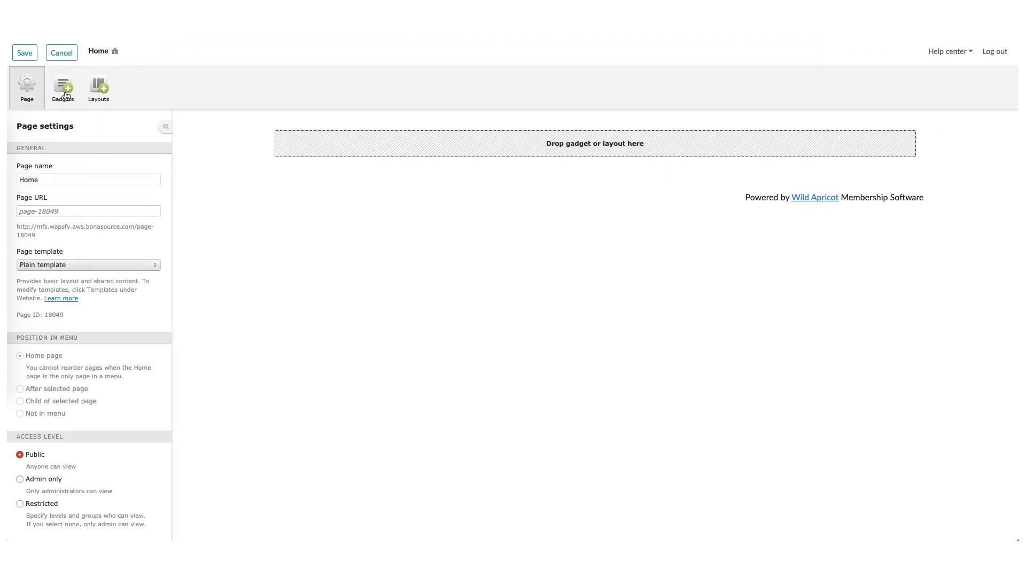
Step: Add the Membership application gadget (Family, Sample Regular, Single levels) to the Home page
click(62, 87)
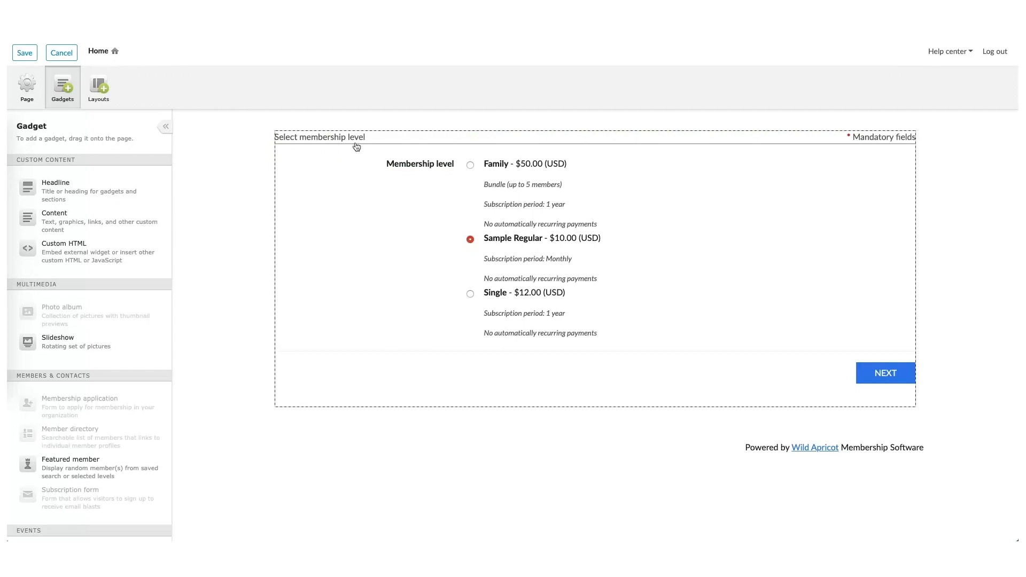
mouse_move(90, 112)
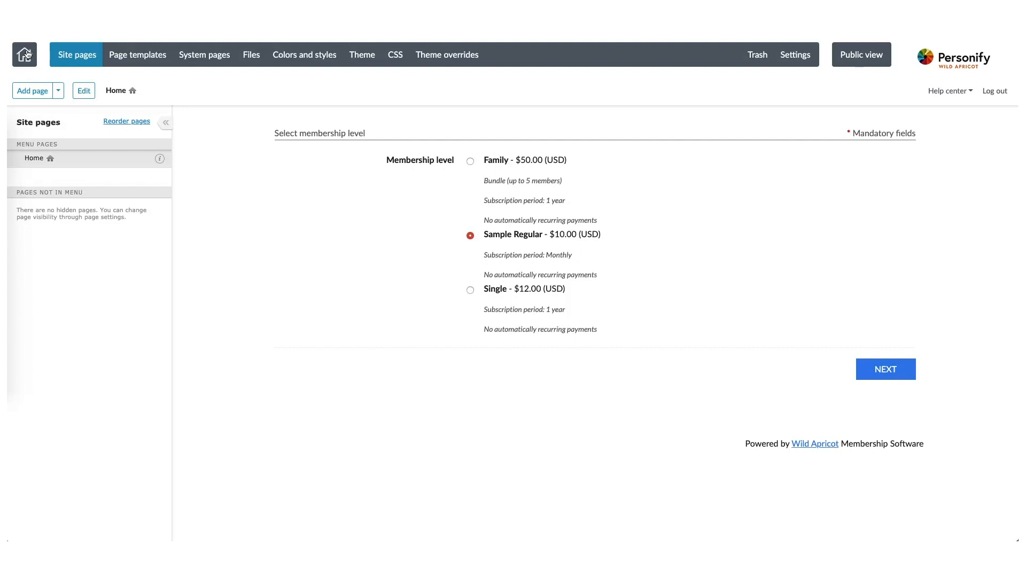
mouse_move(147, 59)
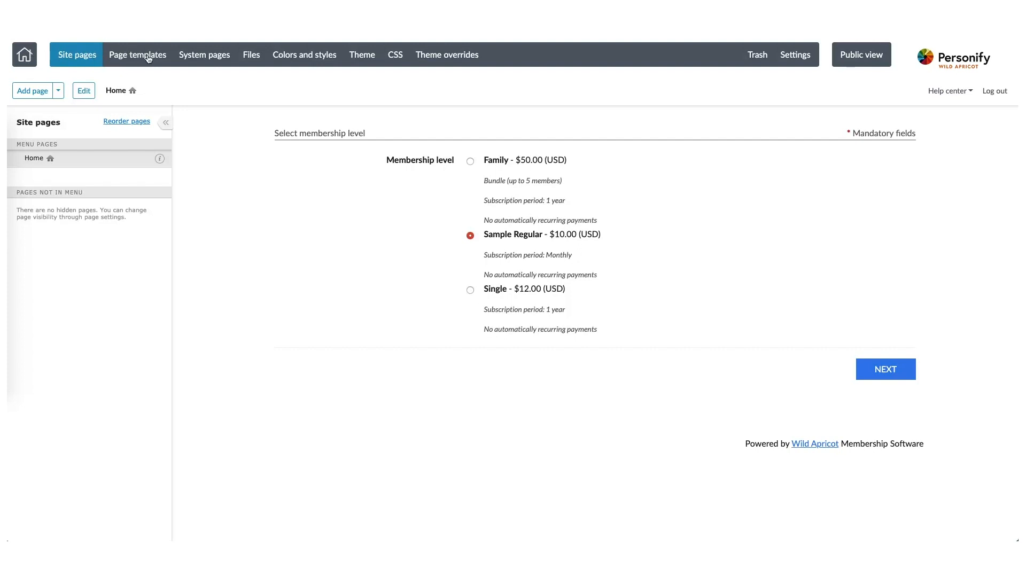
Step: Begin editing the Standard page template and show the available gadgets
click(137, 54)
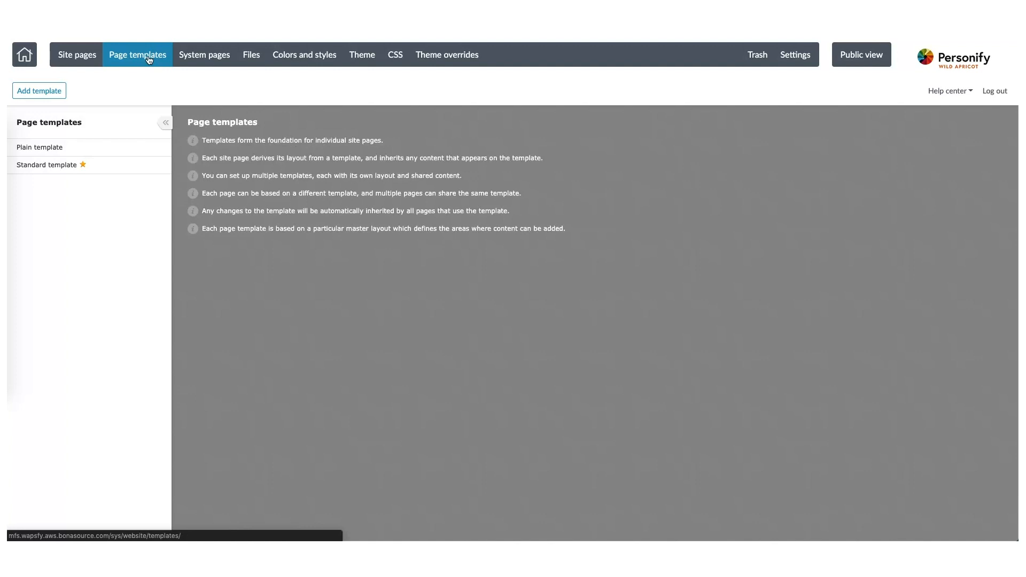
click(47, 165)
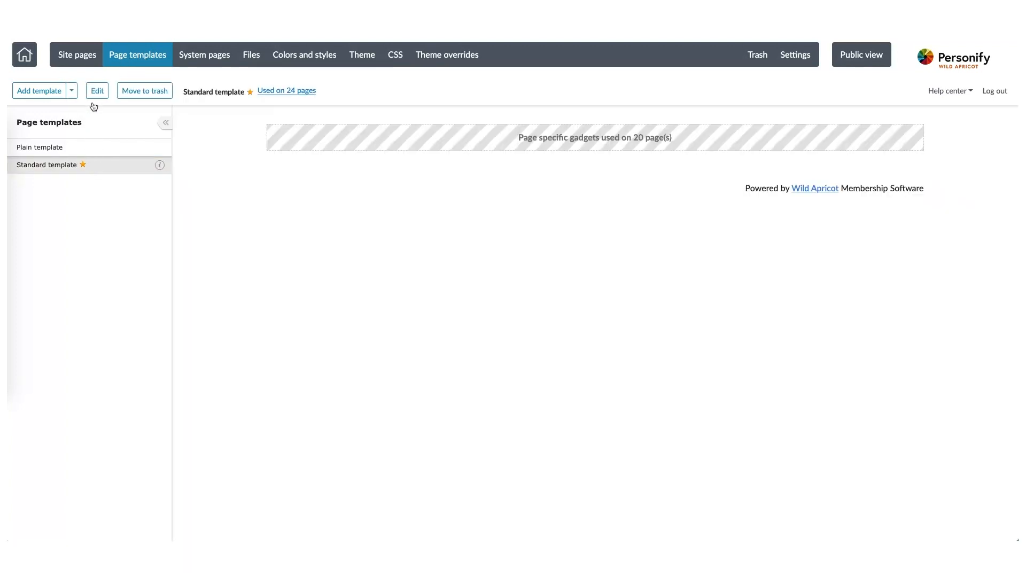
click(97, 90)
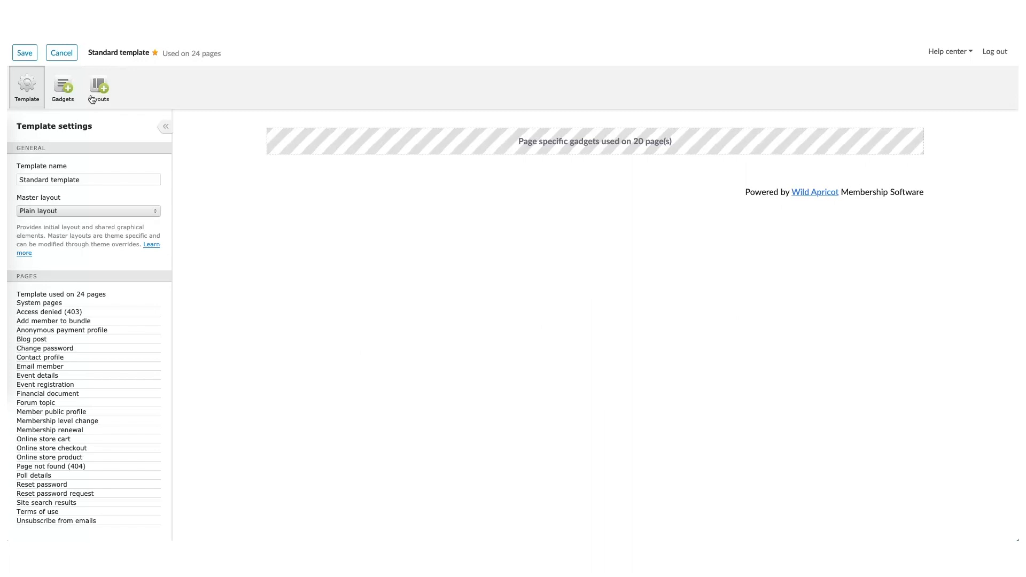
mouse_move(62, 103)
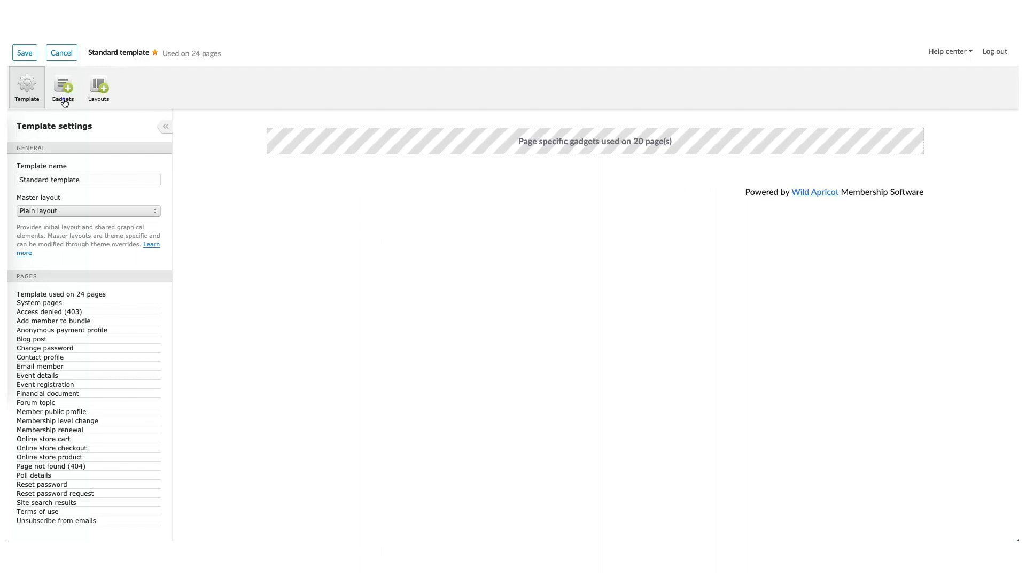
click(62, 86)
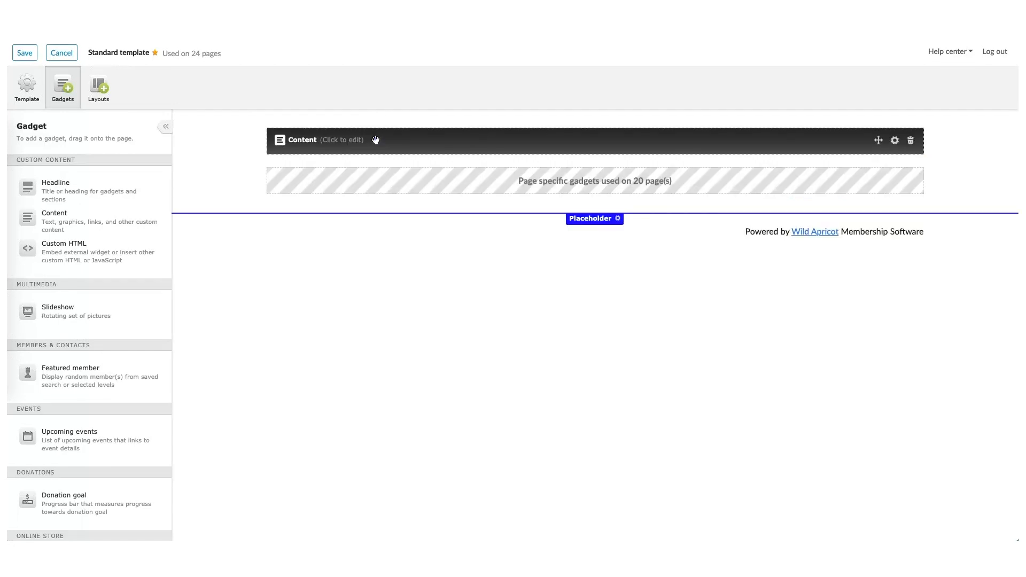
Step: Insert the Personify logo picture into the template's top banner content block
click(321, 139)
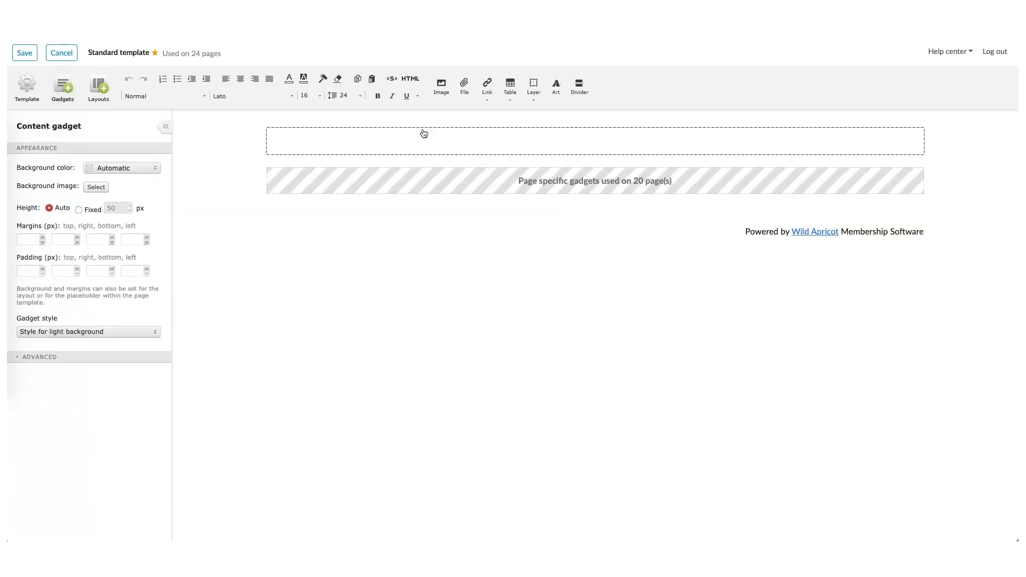
click(440, 83)
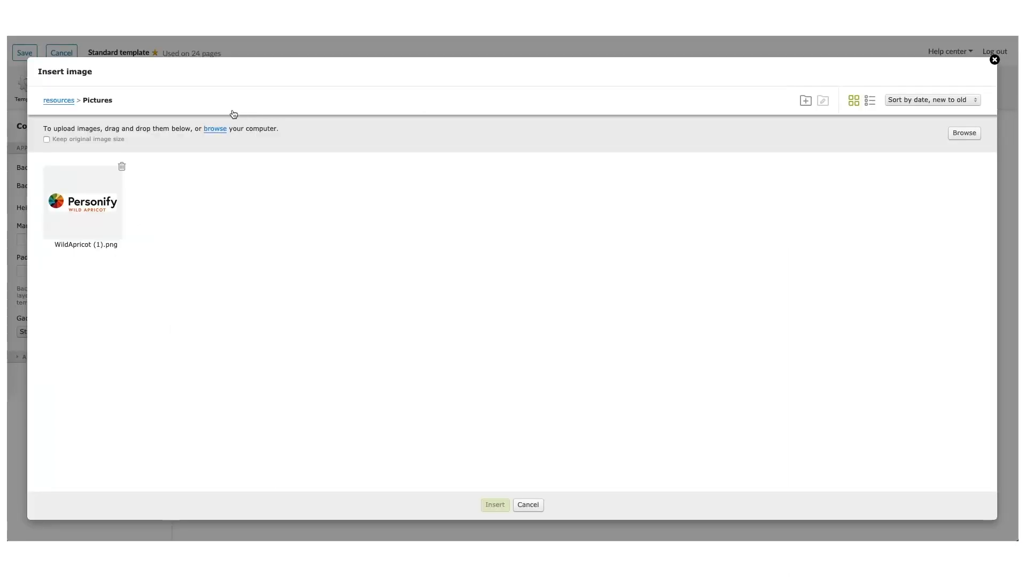
mouse_move(87, 216)
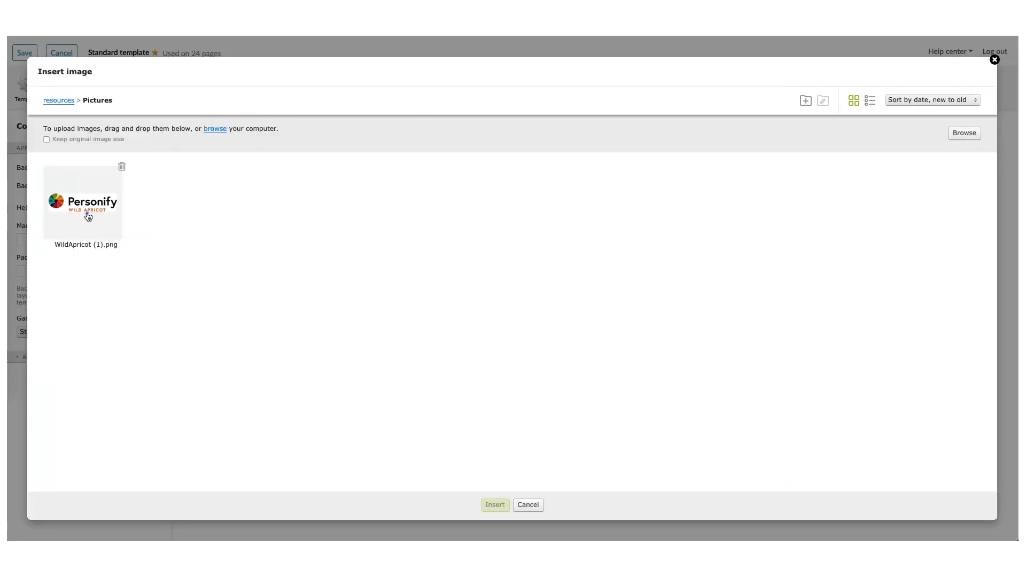
click(83, 204)
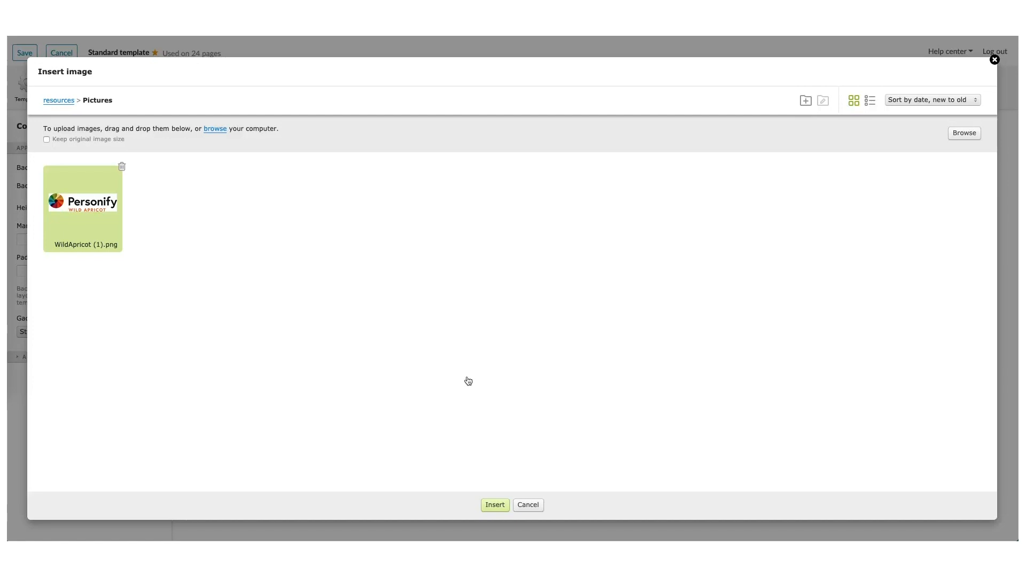
click(494, 505)
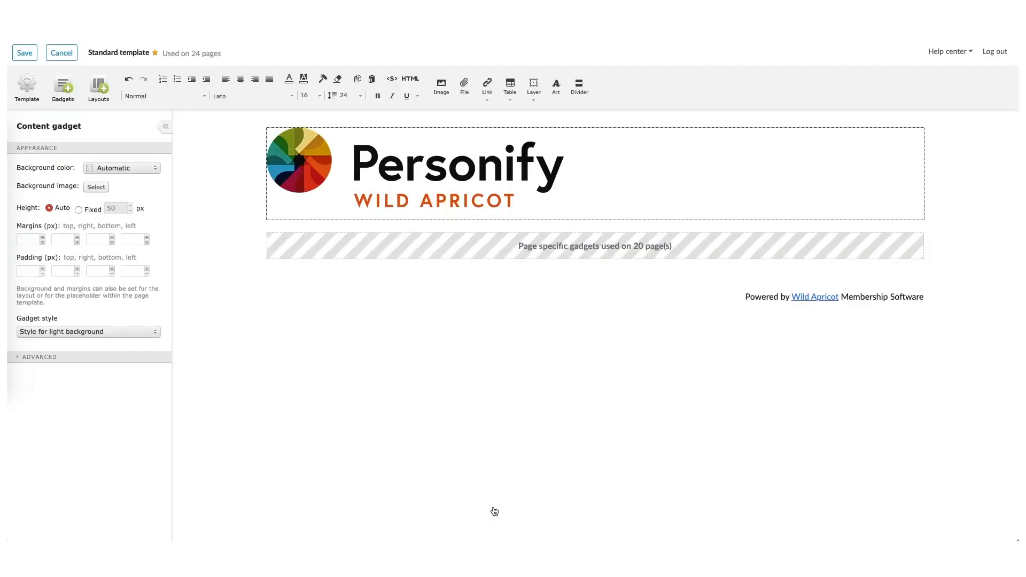
mouse_move(62, 90)
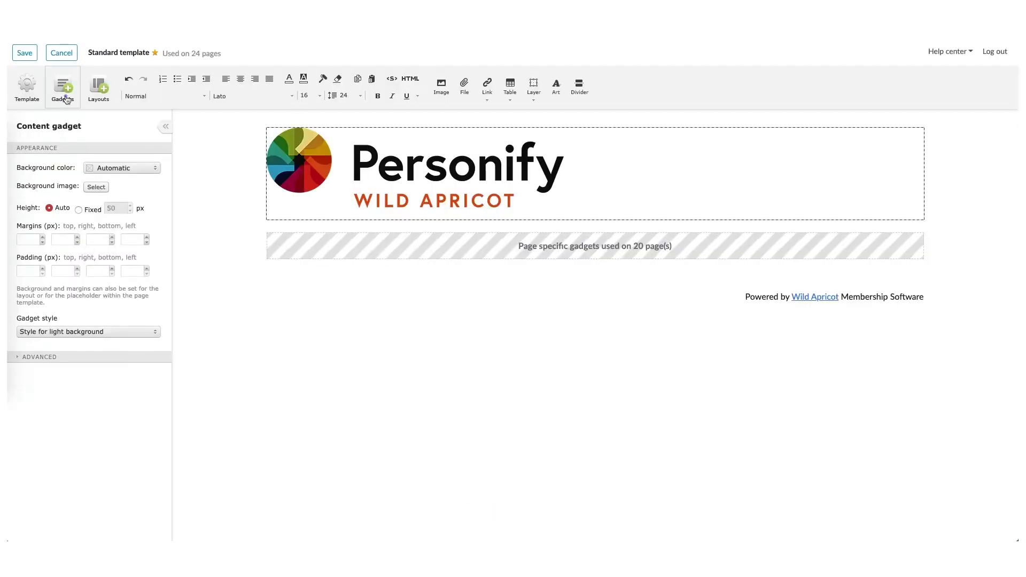
Step: Add a horizontal HOME menu below the logo and save the template across its 24 pages
click(62, 85)
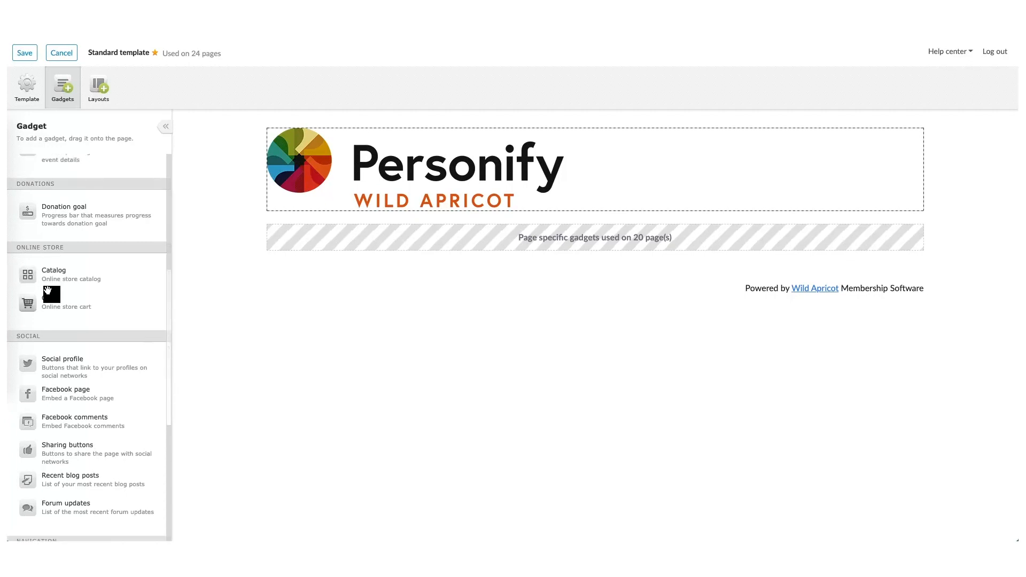
scroll(down, 3)
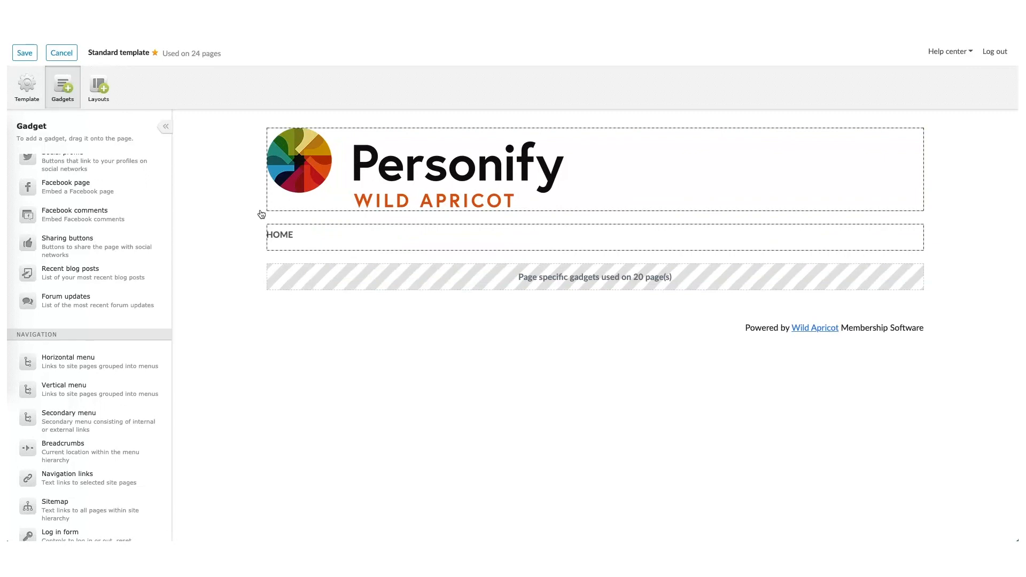
mouse_move(102, 177)
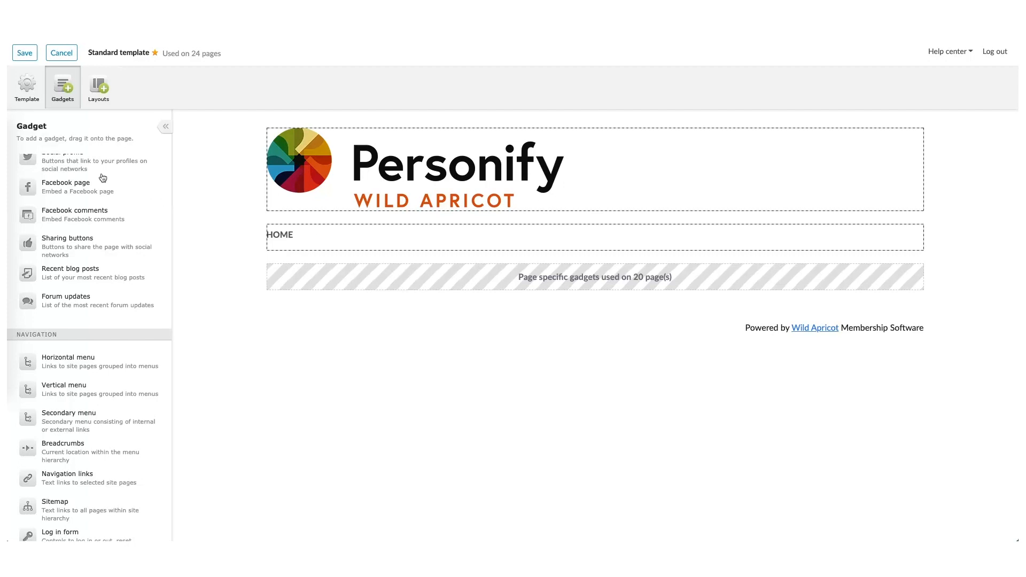
click(25, 52)
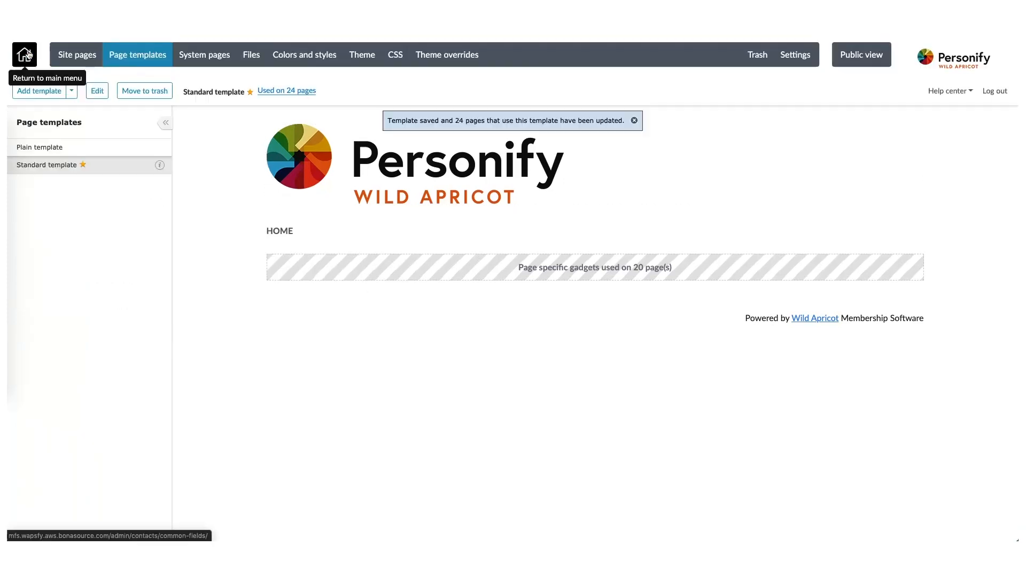
mouse_move(68, 55)
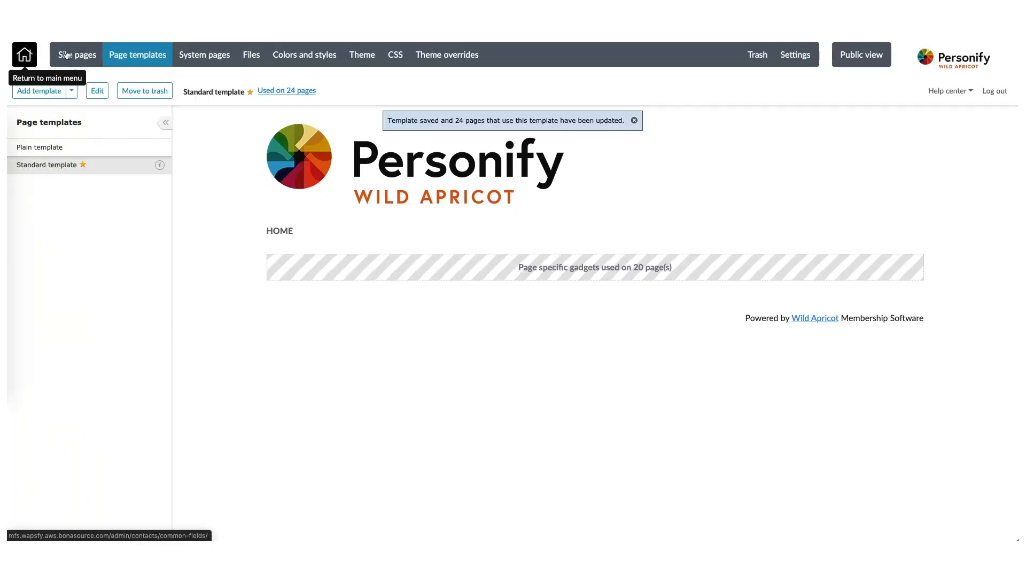
Step: View the Home page with logo, menu and membership form, then leave the editor for the admin area
click(77, 55)
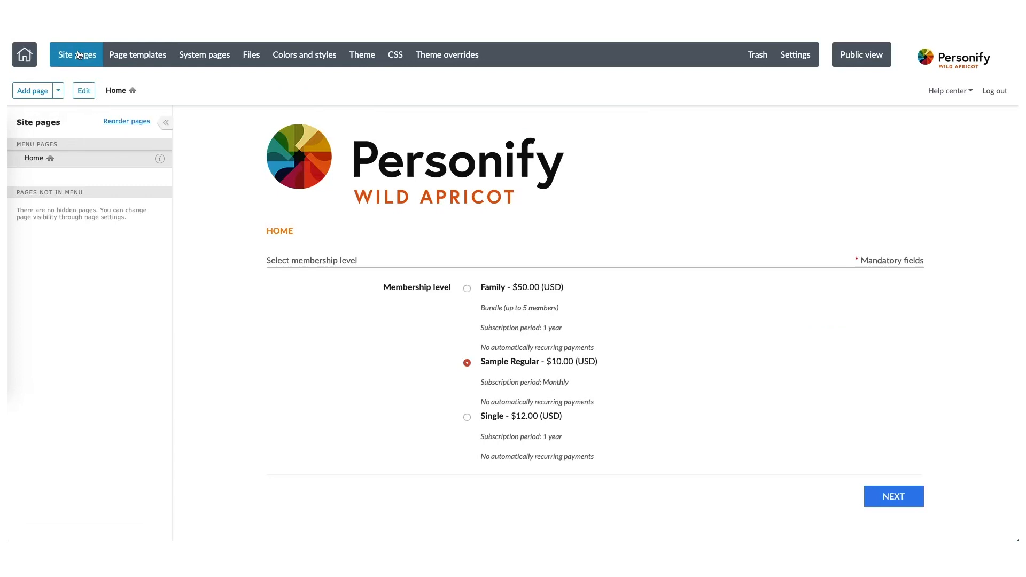
click(795, 53)
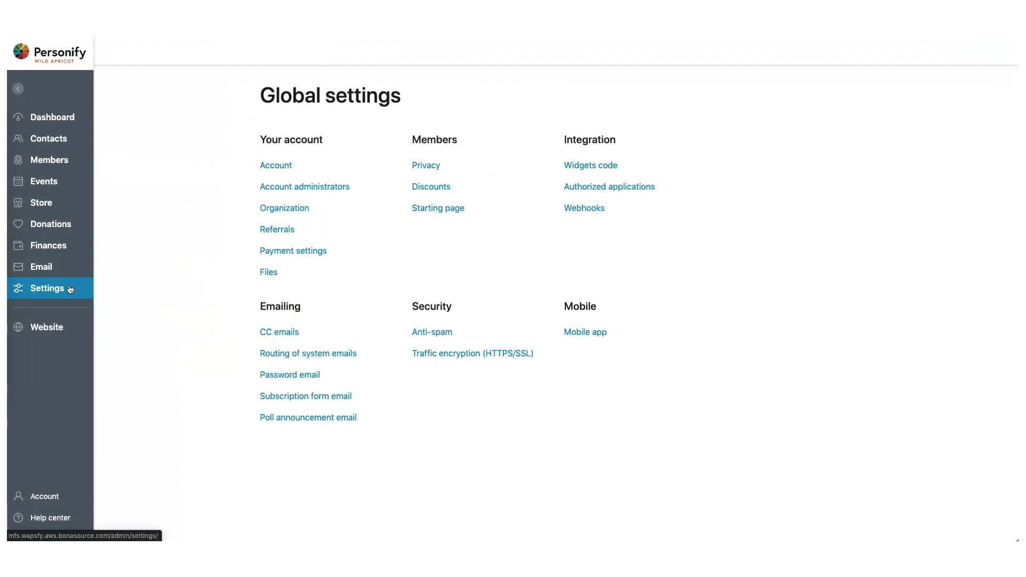
mouse_move(268, 254)
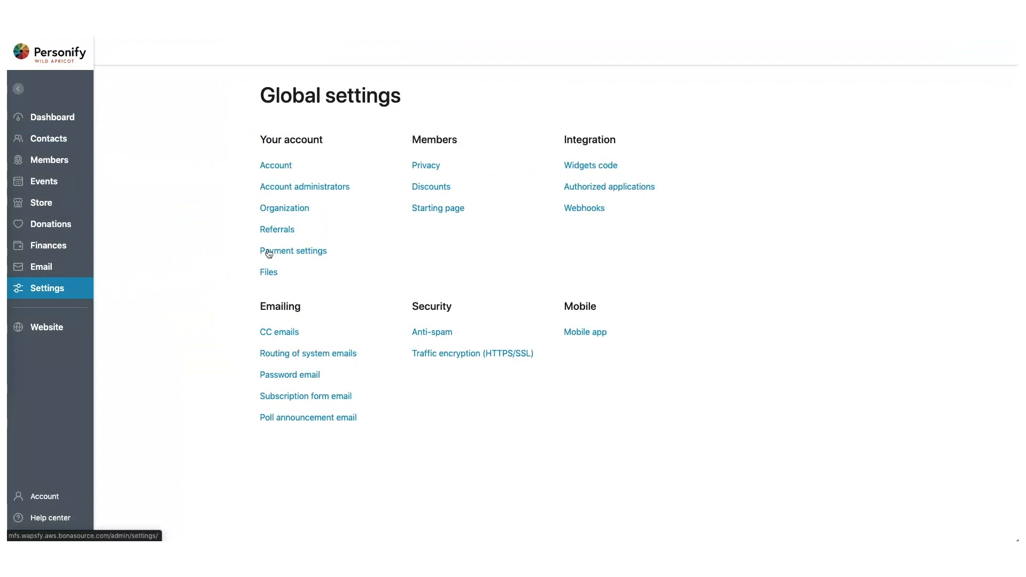
Step: Save payment settings with default country Canada, currency CAD Canadian Dollar and instruction 'Thank you!'
click(292, 250)
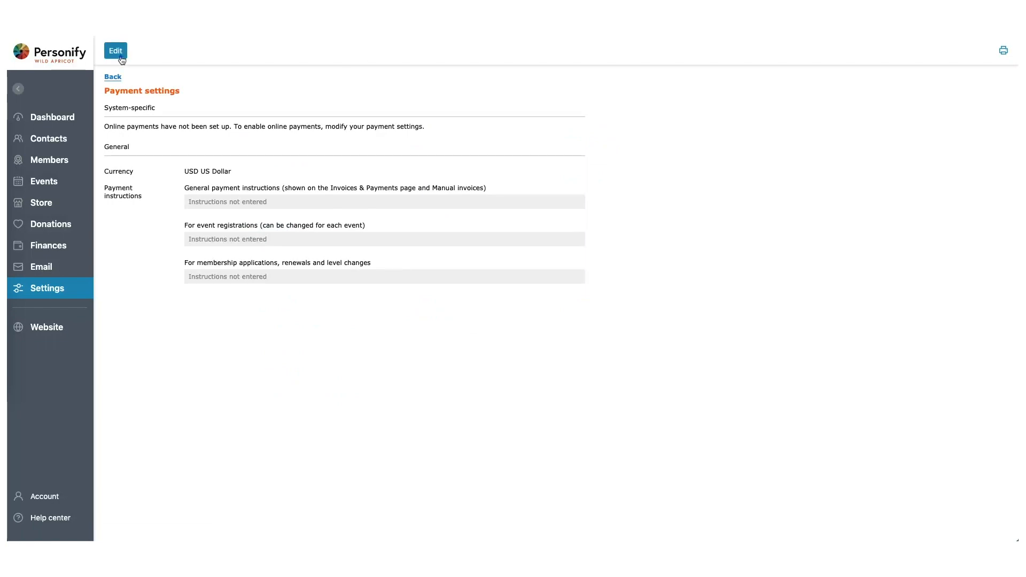
click(115, 51)
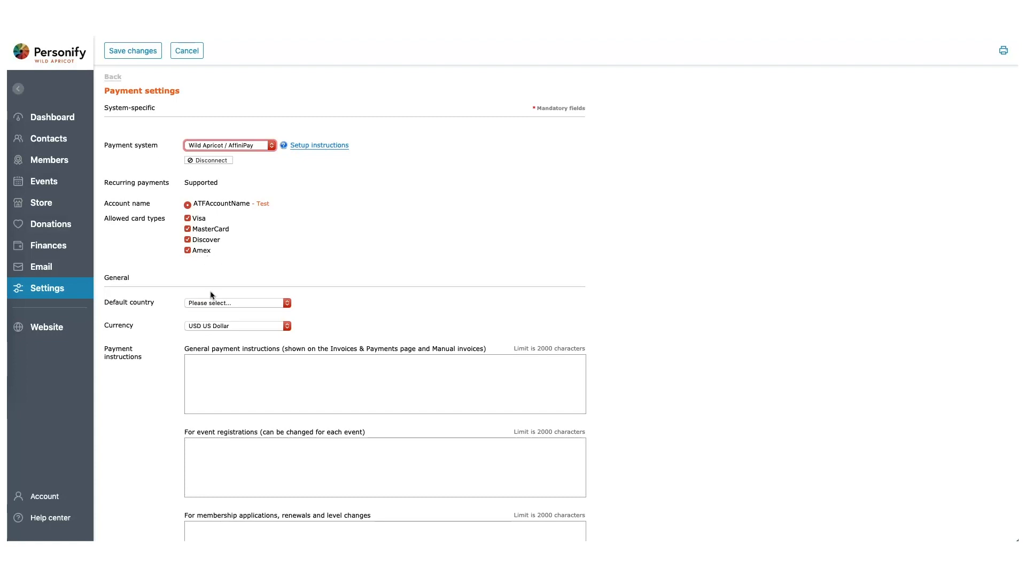
click(237, 303)
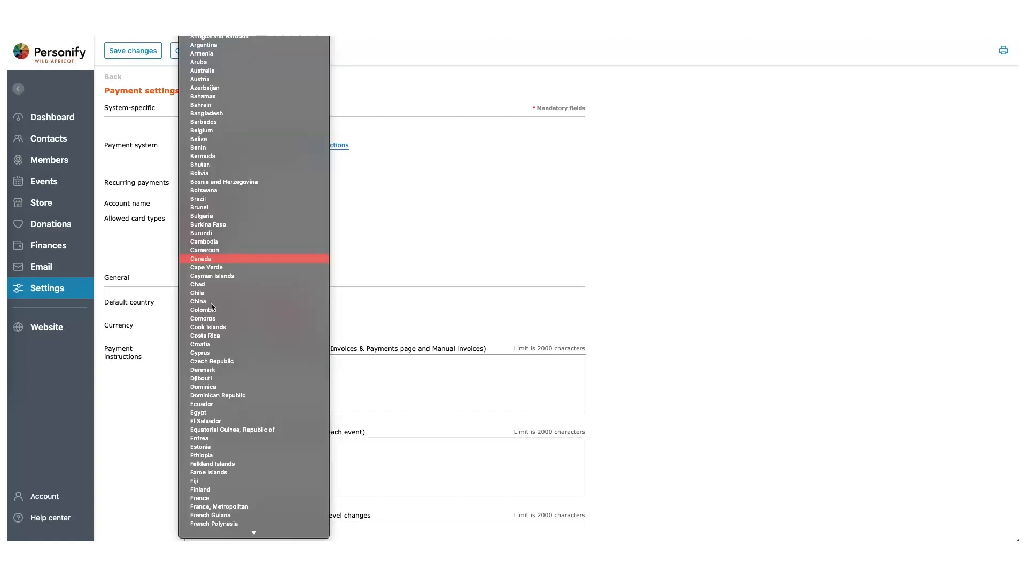
click(201, 258)
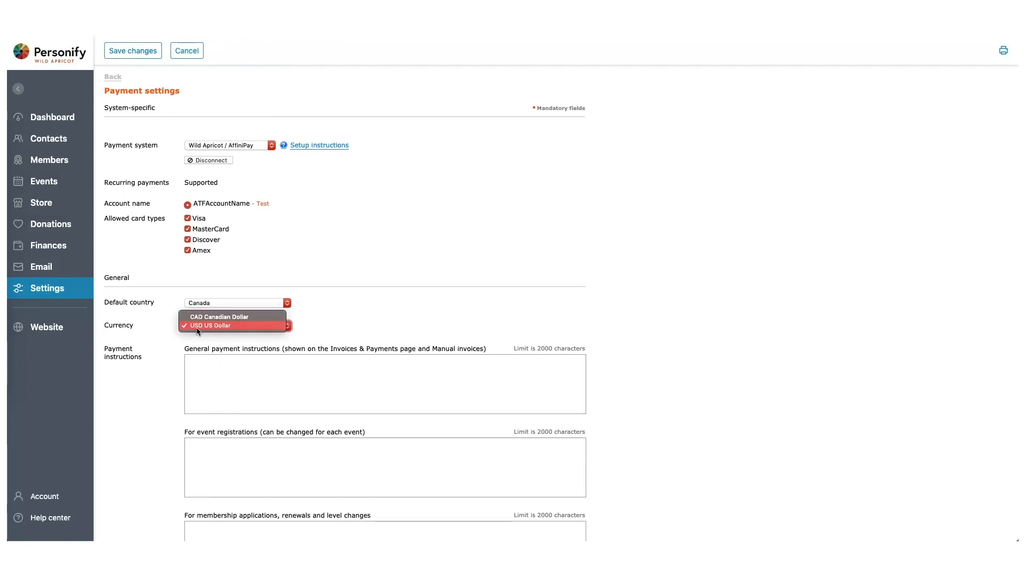
click(219, 316)
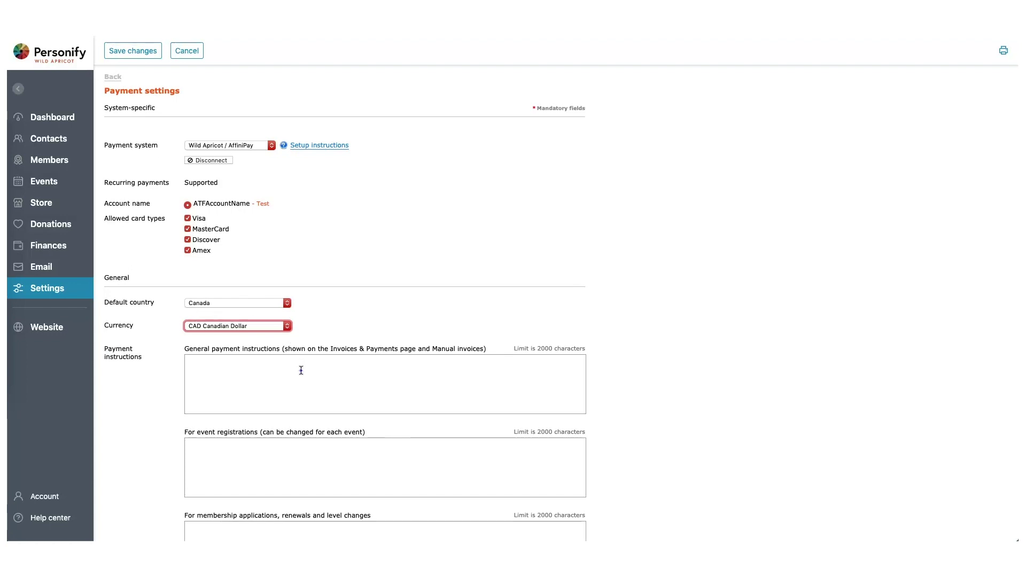
text(Thank you!)
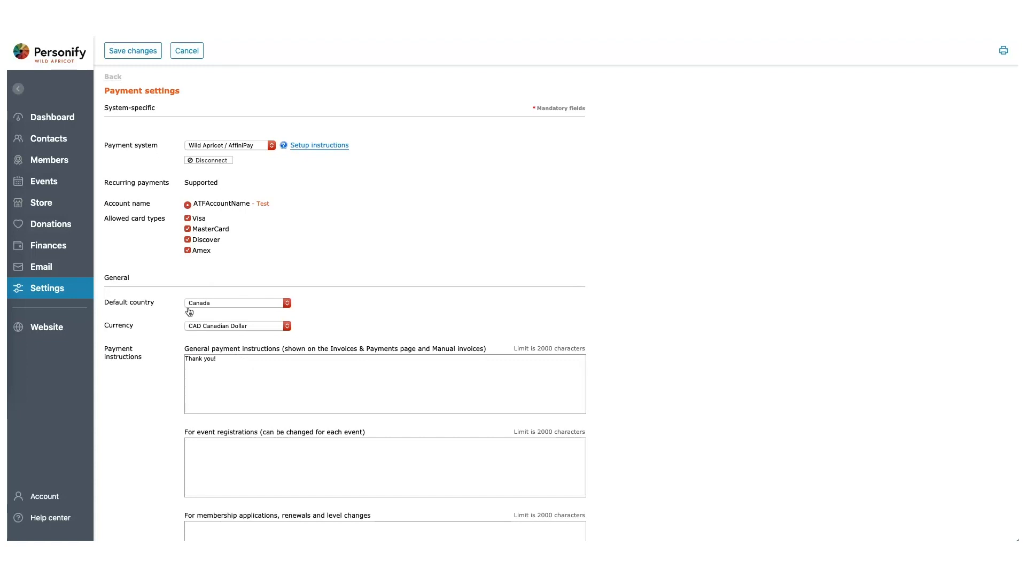
mouse_move(137, 51)
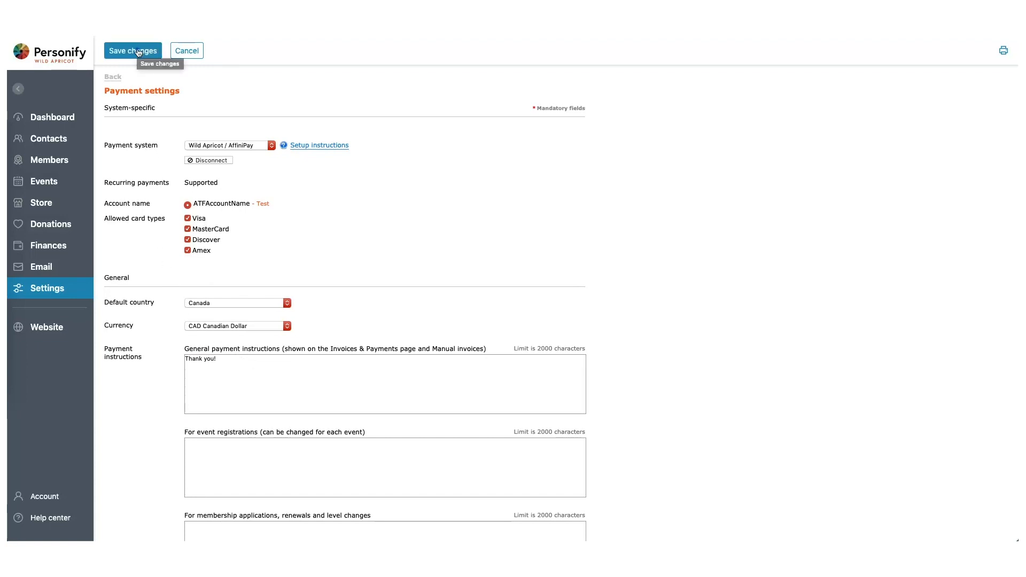
click(132, 50)
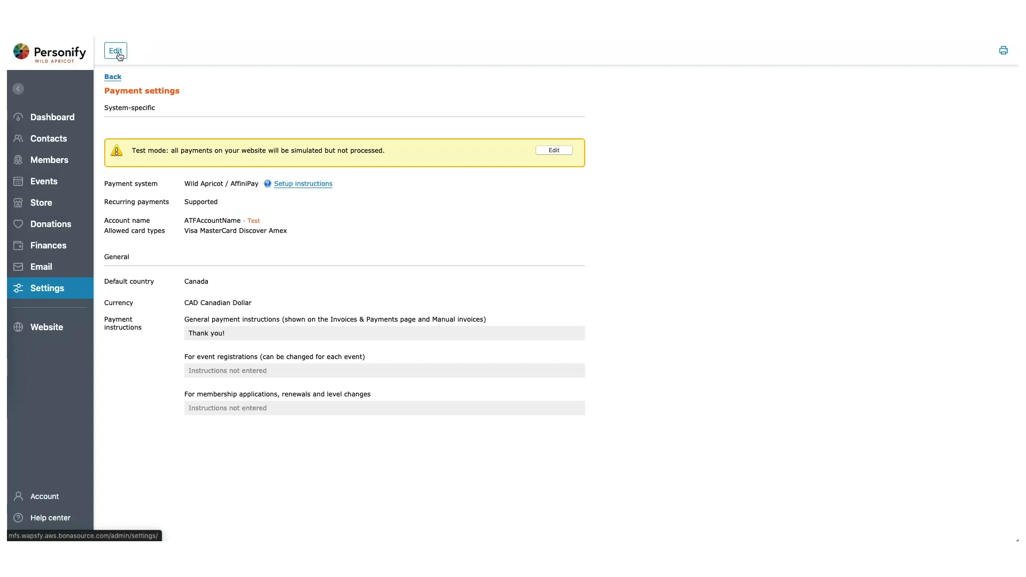
mouse_move(64, 201)
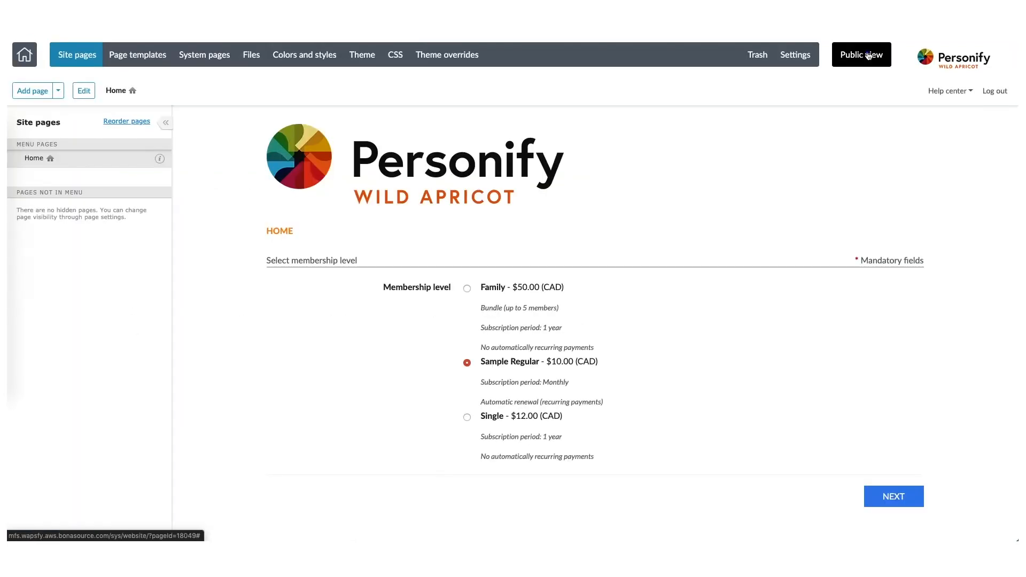
Step: In public view, choose the Single $12.00 (CAD) level and continue to the application form
click(861, 54)
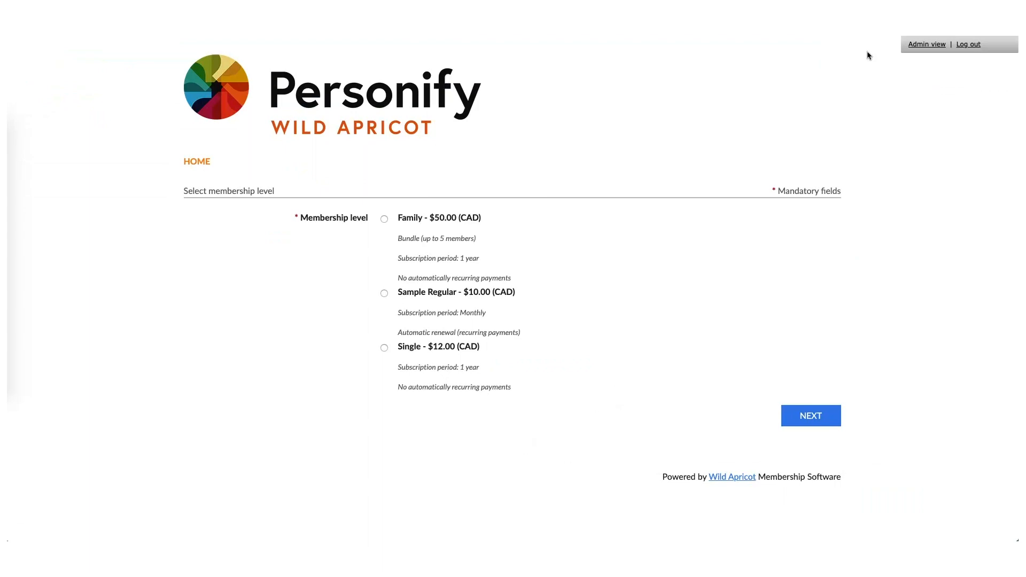
mouse_move(566, 98)
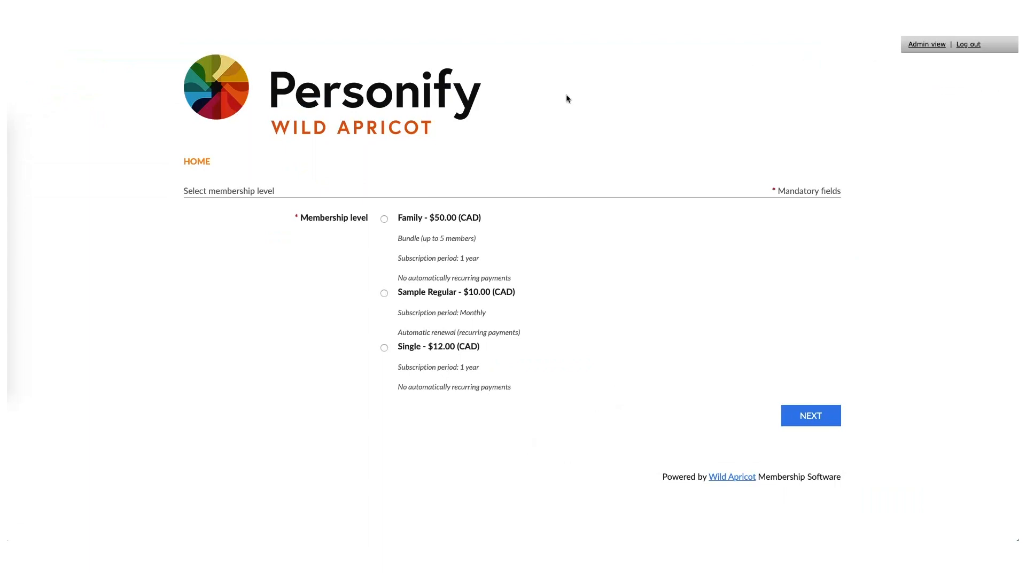
click(384, 348)
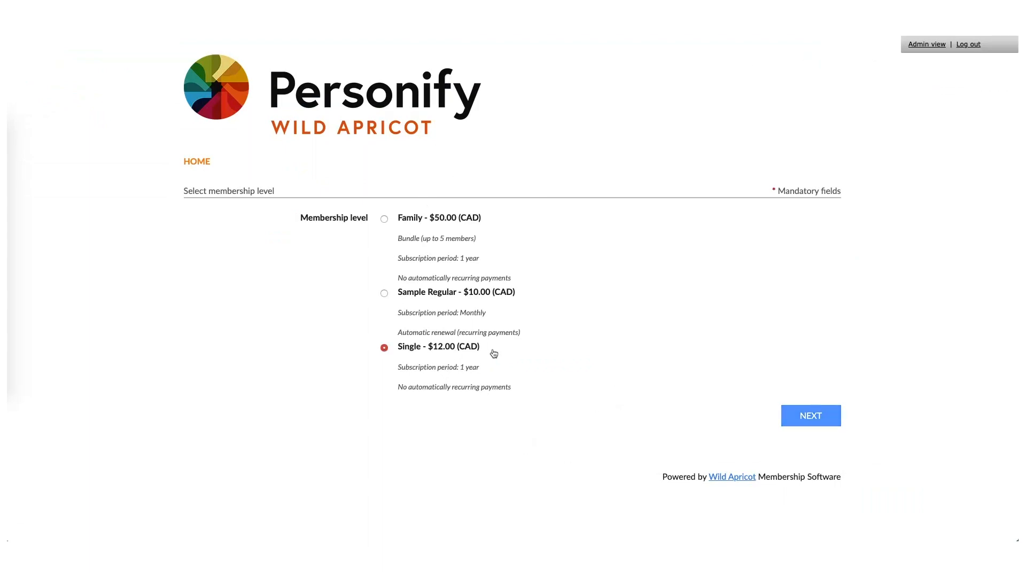
mouse_move(788, 411)
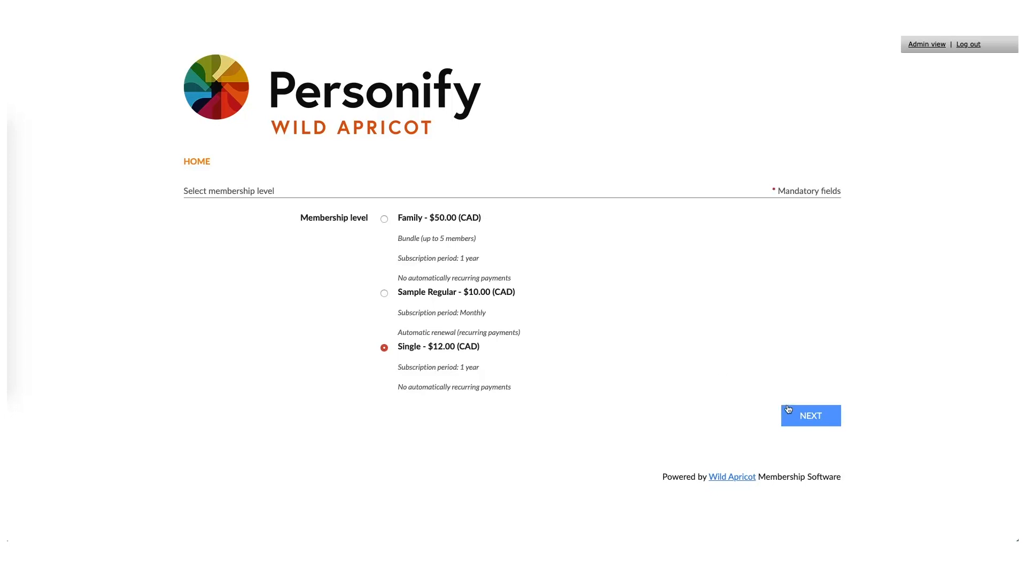
click(810, 415)
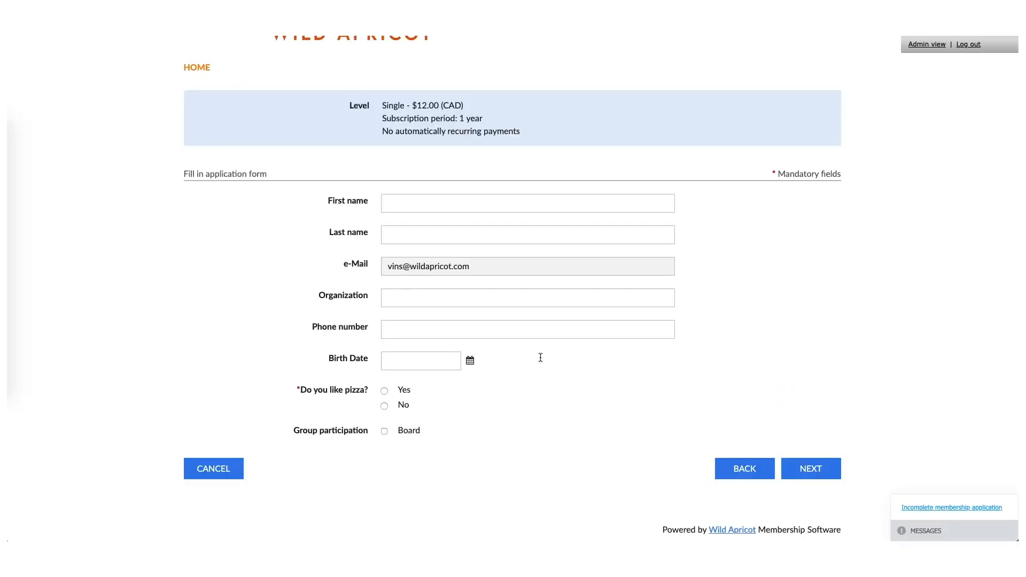
Step: Submit the application as Jan Doe, birth date December 12, 2019, answering Yes to pizza
text(Jane)
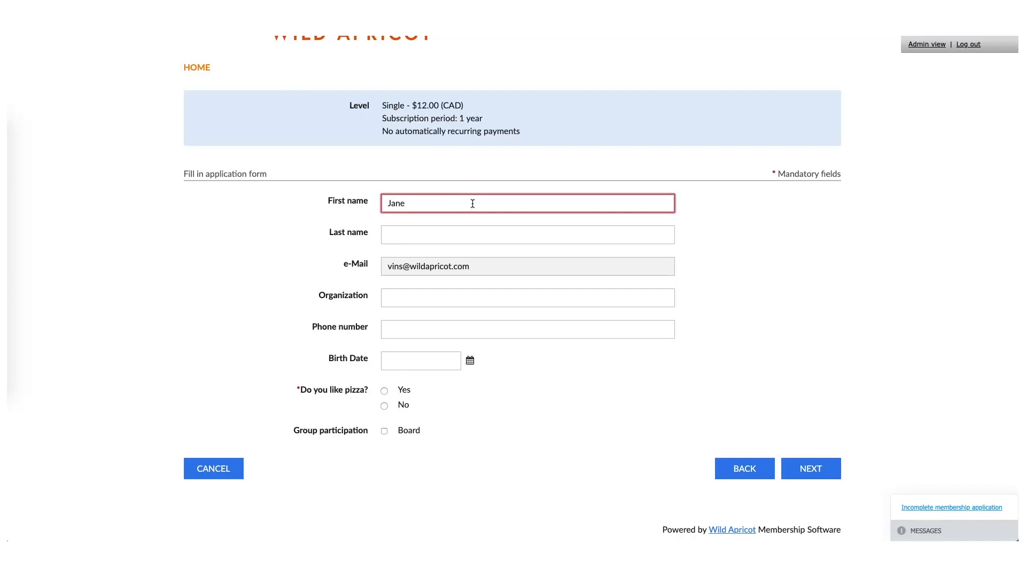
text(Do)
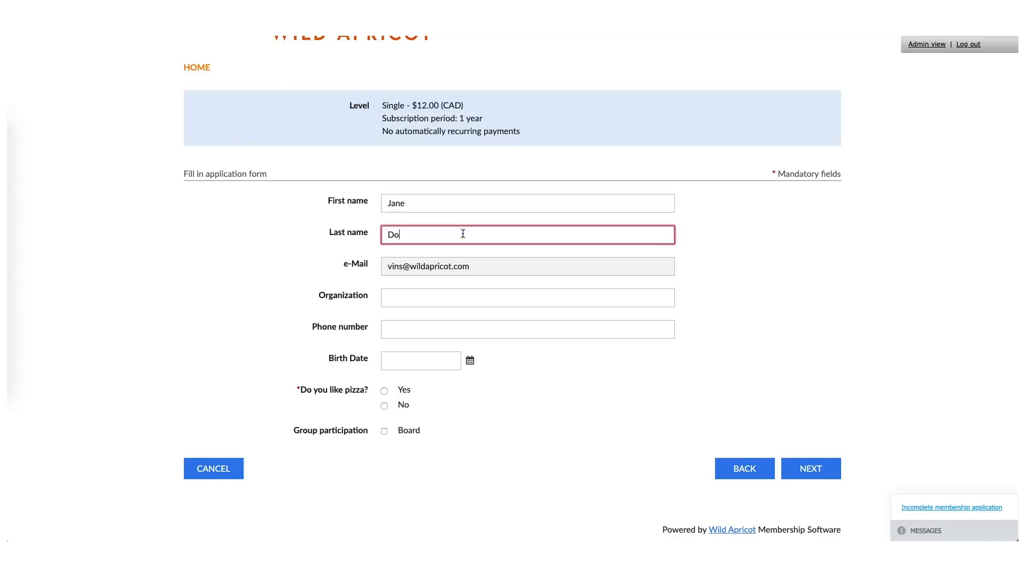
text(e)
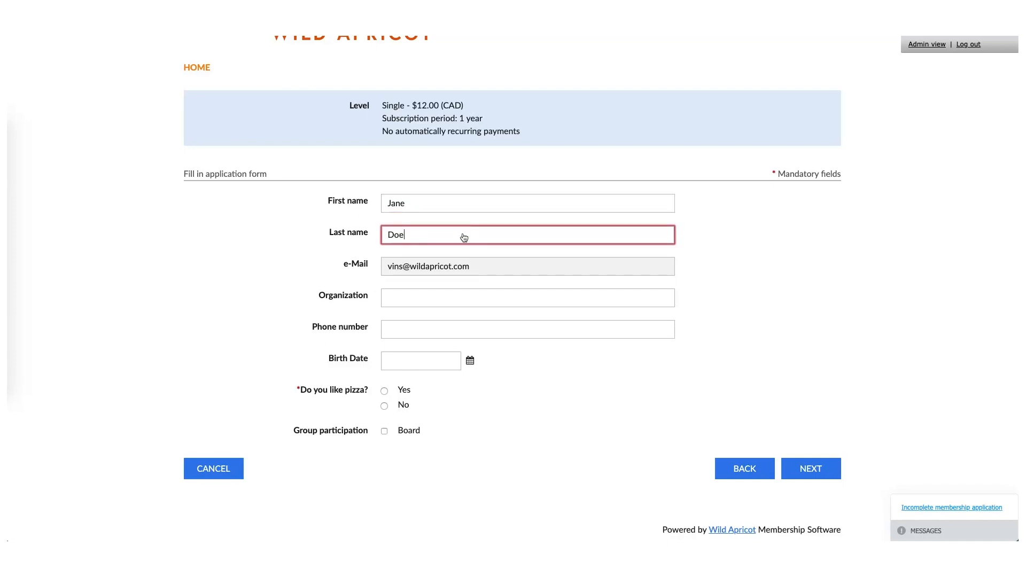
click(470, 361)
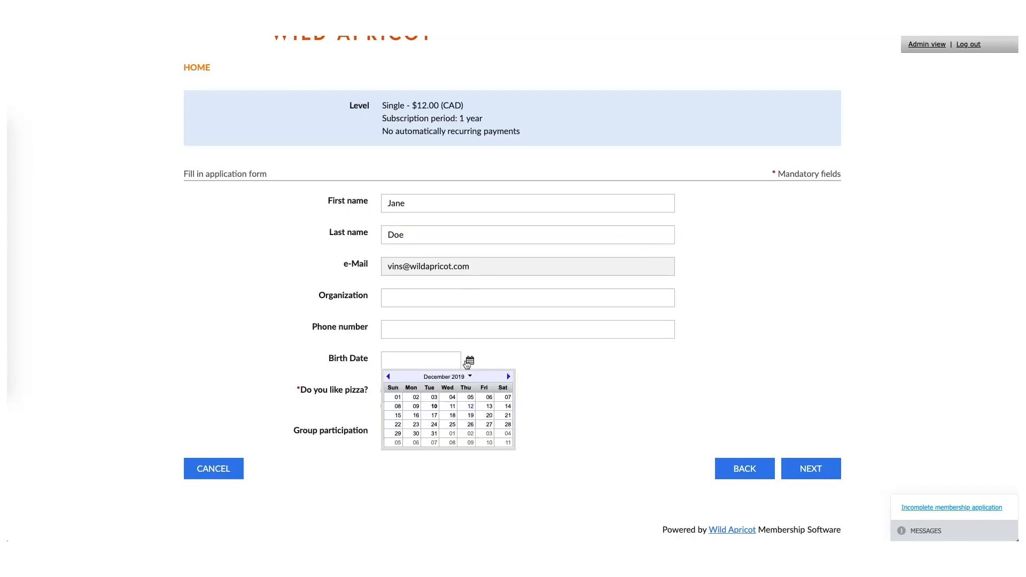
mouse_move(466, 396)
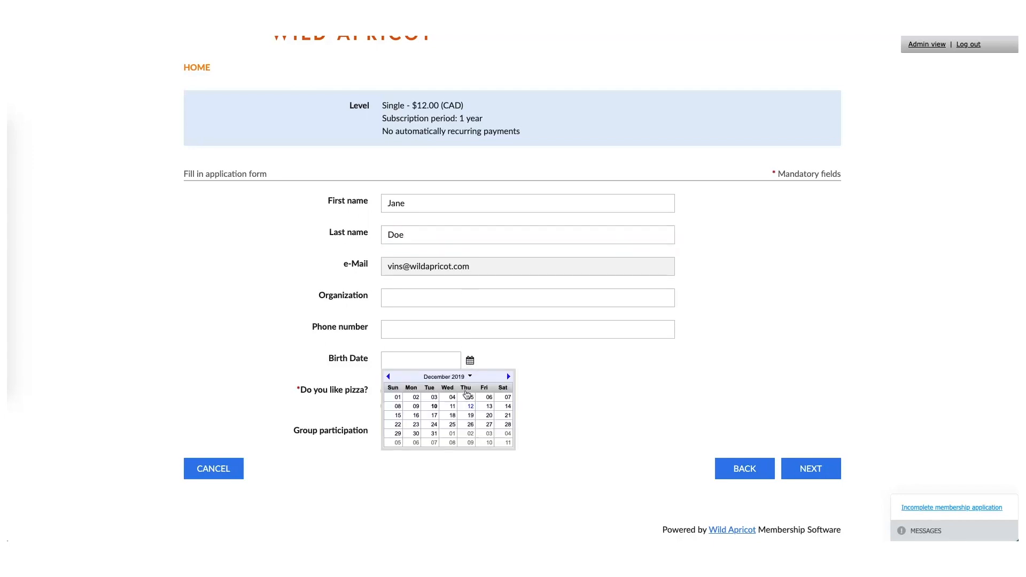
click(470, 406)
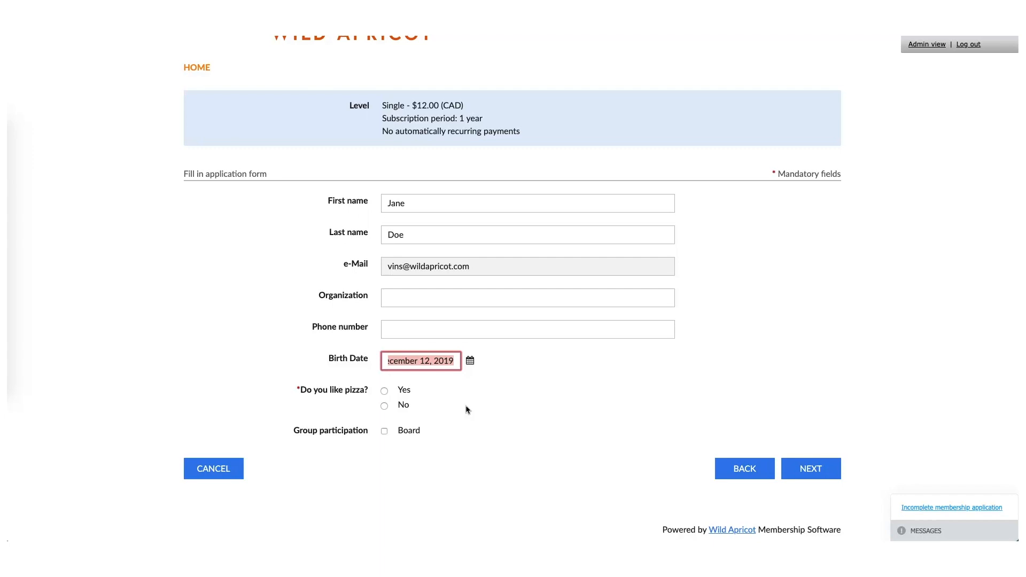
click(385, 391)
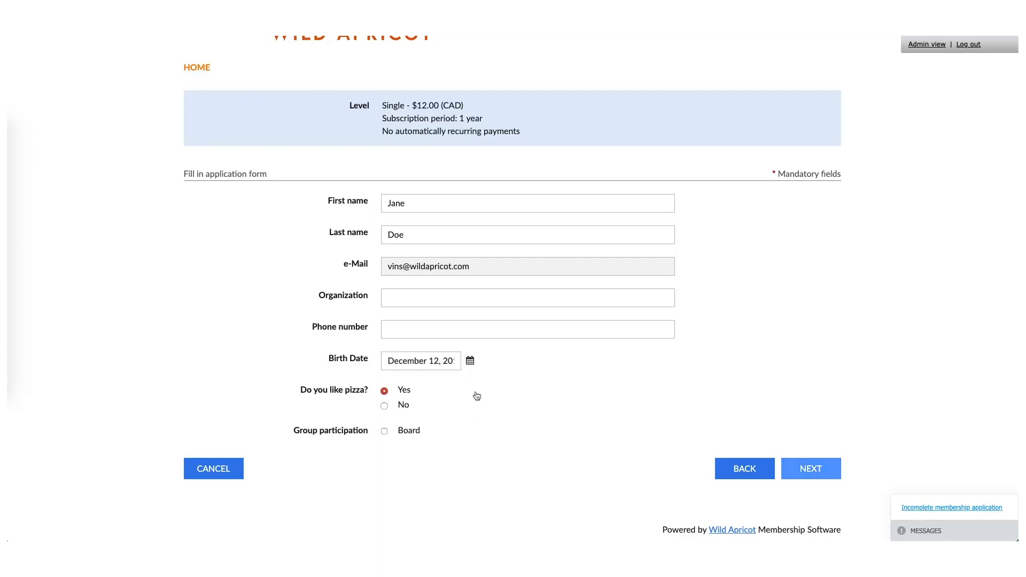
mouse_move(791, 458)
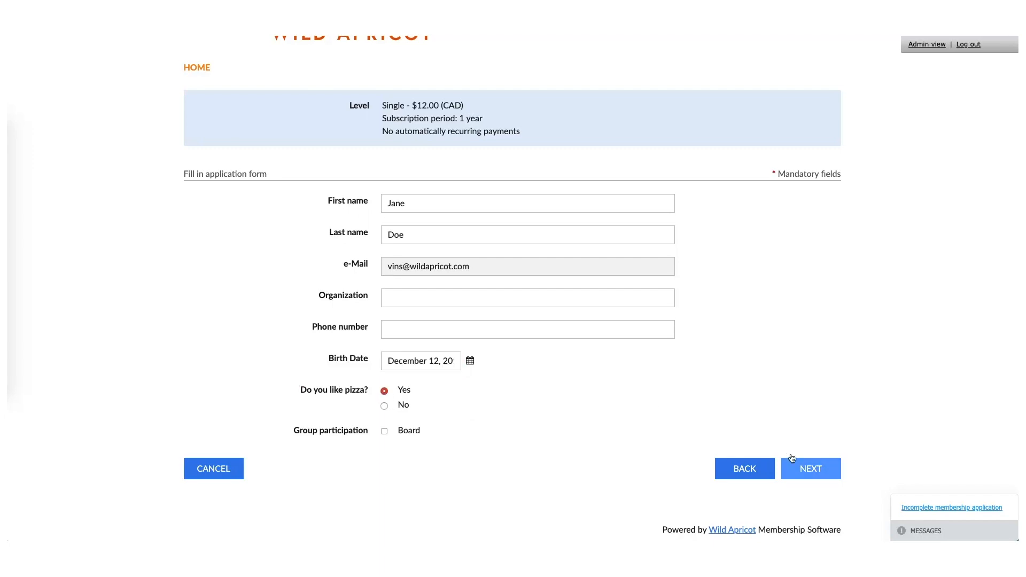
click(810, 469)
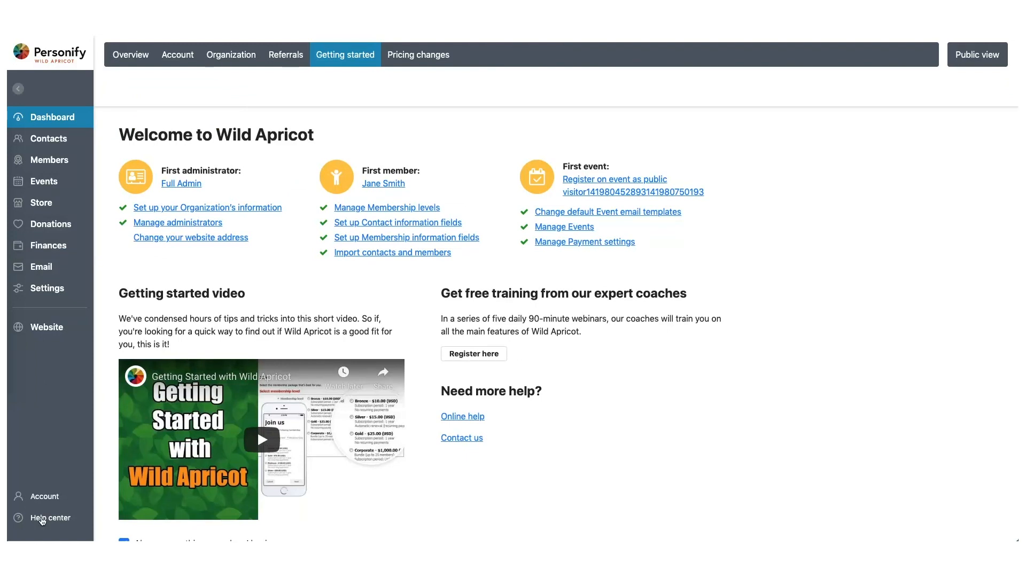
Step: Show the help center options Help & Support, Feedback, Education and What's new
click(51, 517)
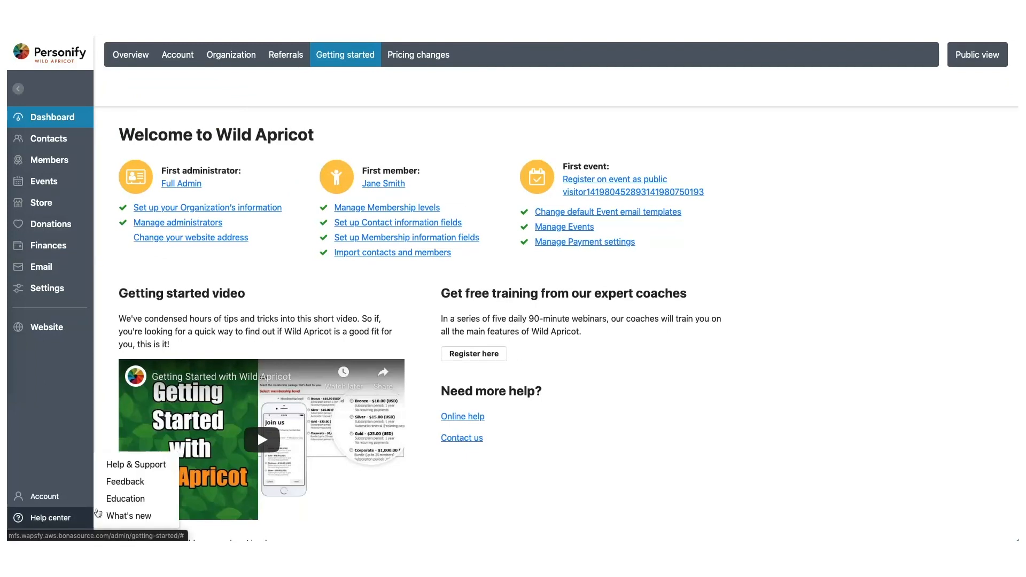